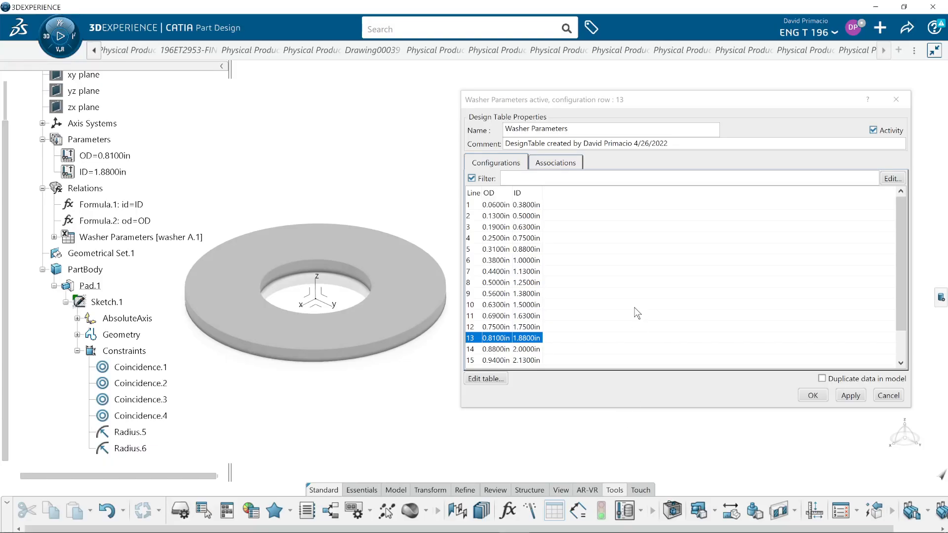
mouse_move(905, 64)
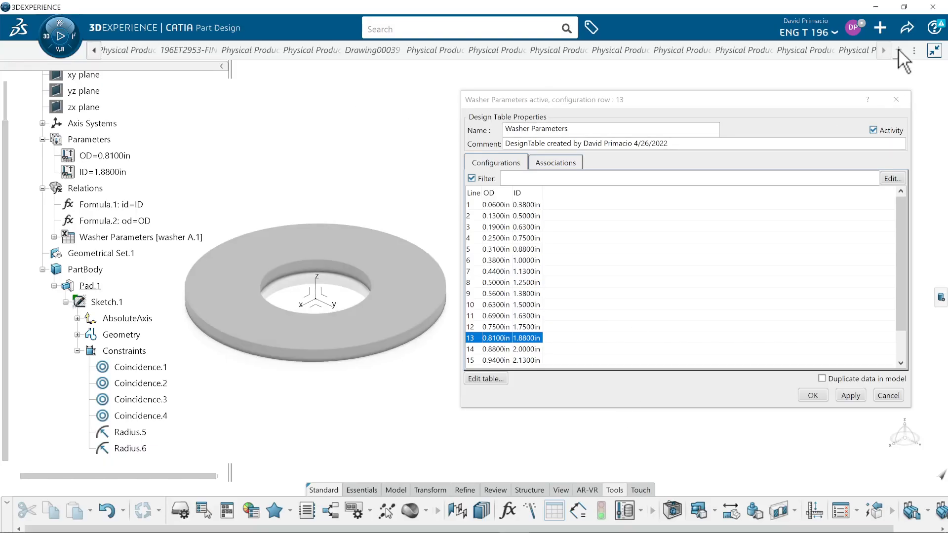
Step: Create a new empty 3D part in Part Design from a fresh tab via the compass
left_click(924, 50)
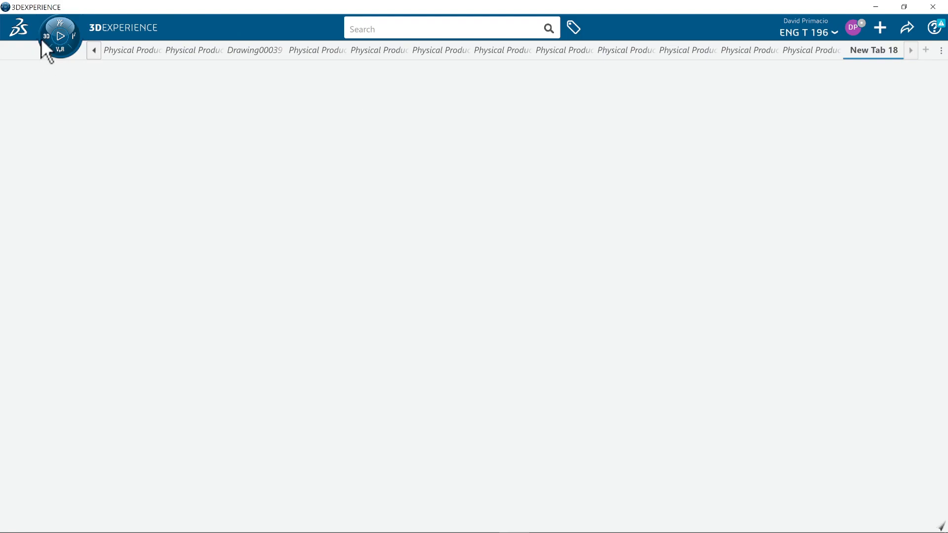
left_click(59, 36)
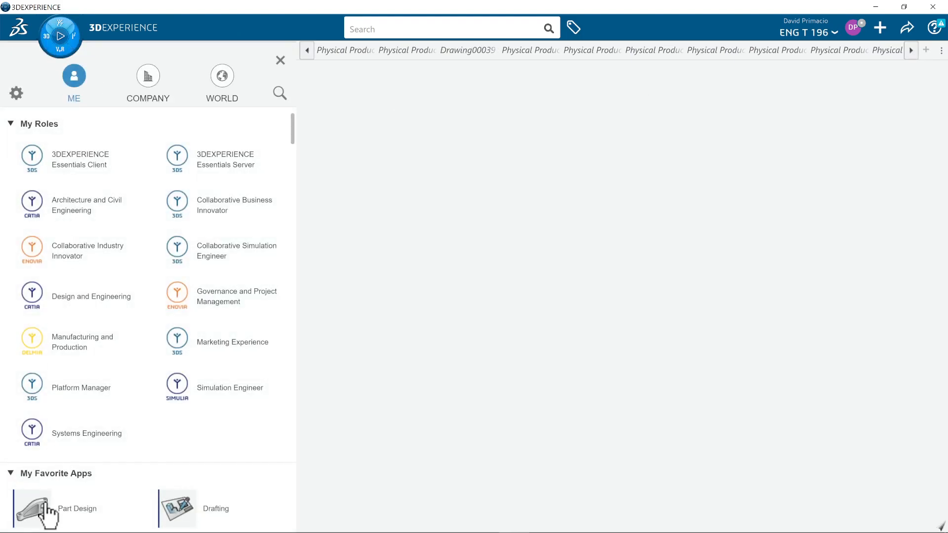
left_click(36, 508)
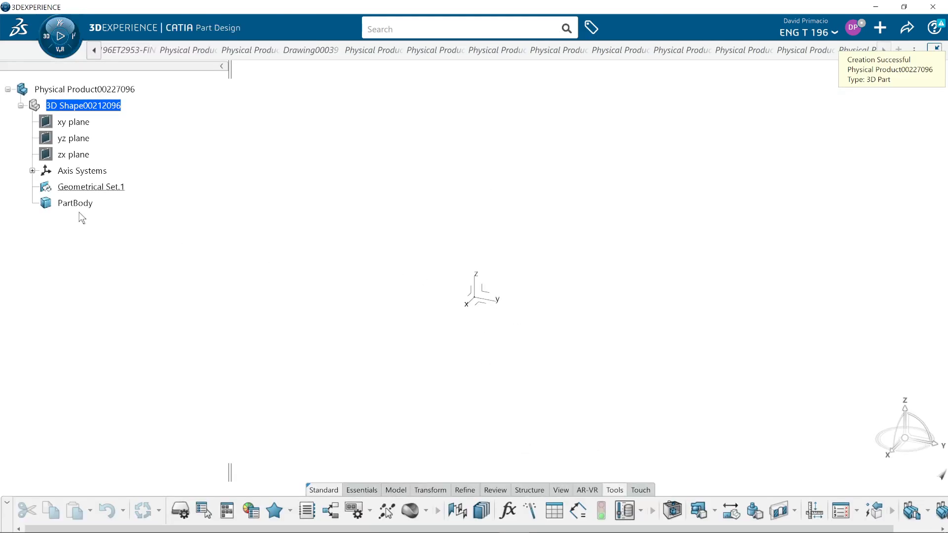
Step: Define PartBody as the work object and start a sketch on a default plane
right_click(74, 203)
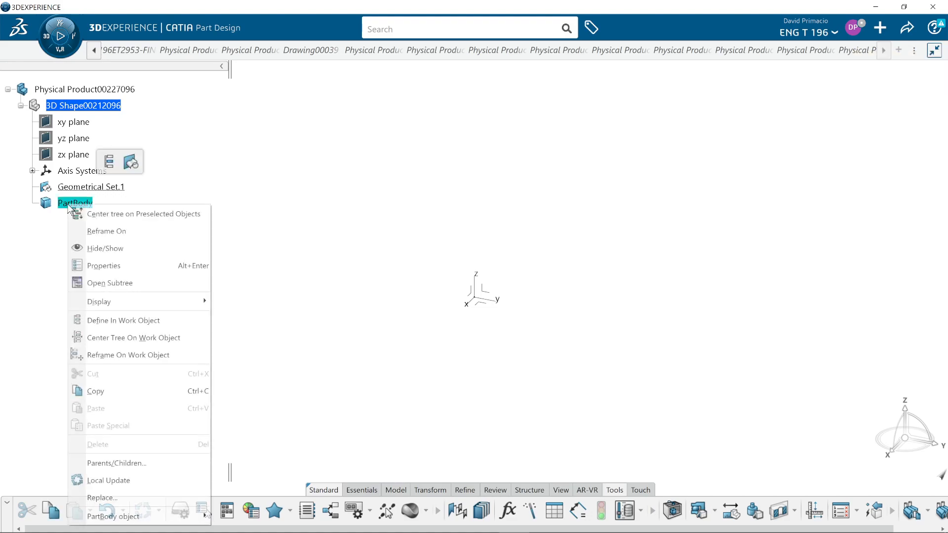
left_click(123, 321)
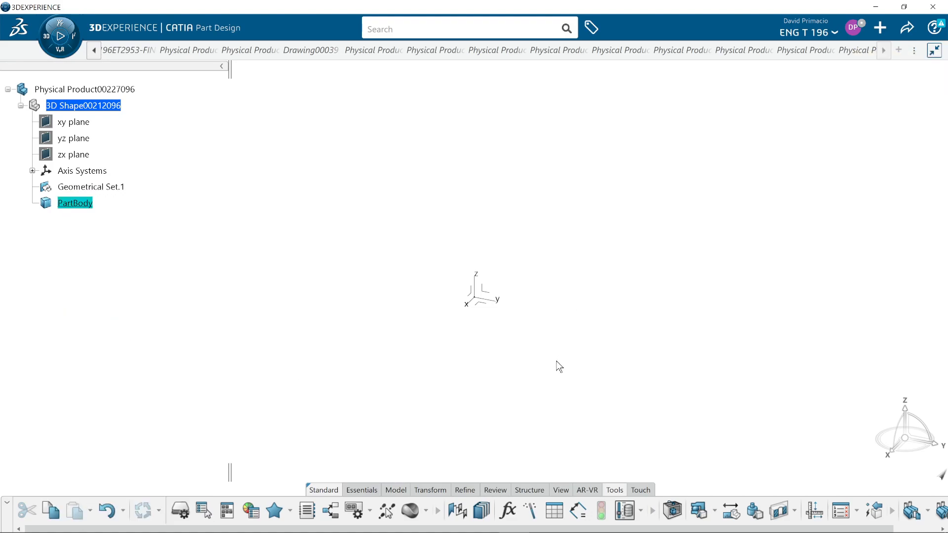
left_click(496, 298)
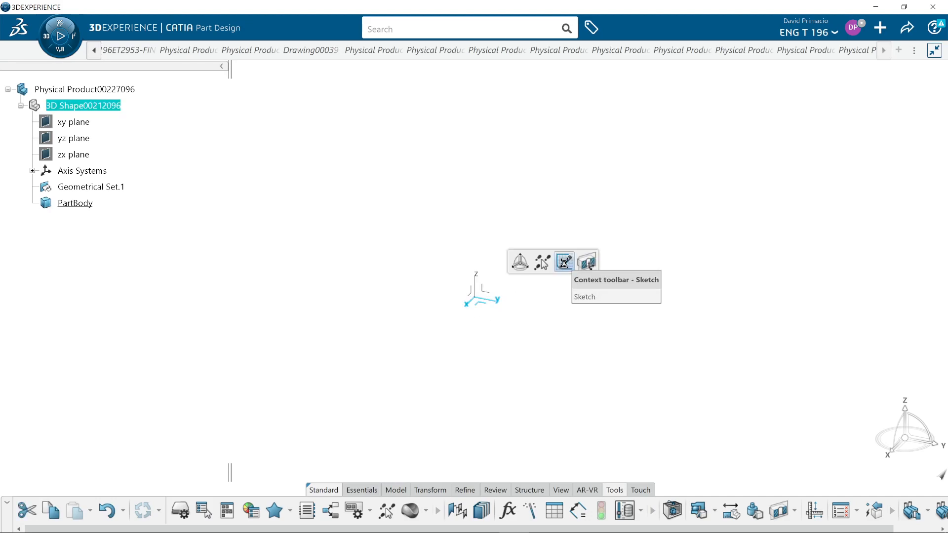
left_click(562, 261)
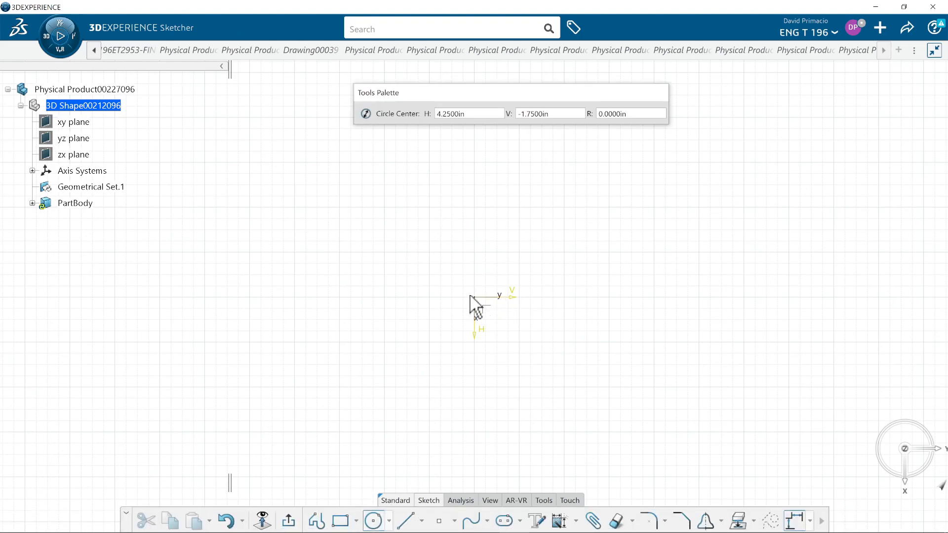
Step: Draw an outer and a smaller inner circle, both centred on the sketch origin
left_click(473, 290)
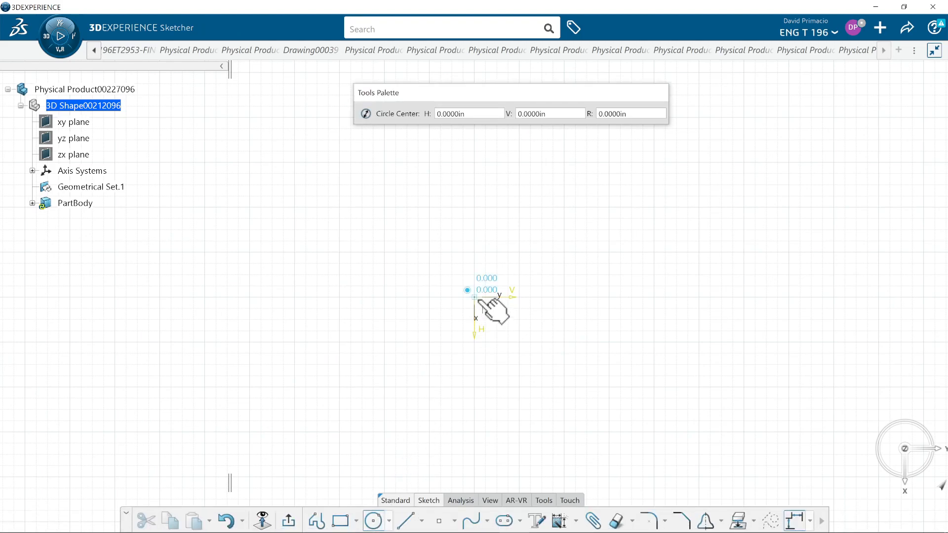
left_click(473, 290)
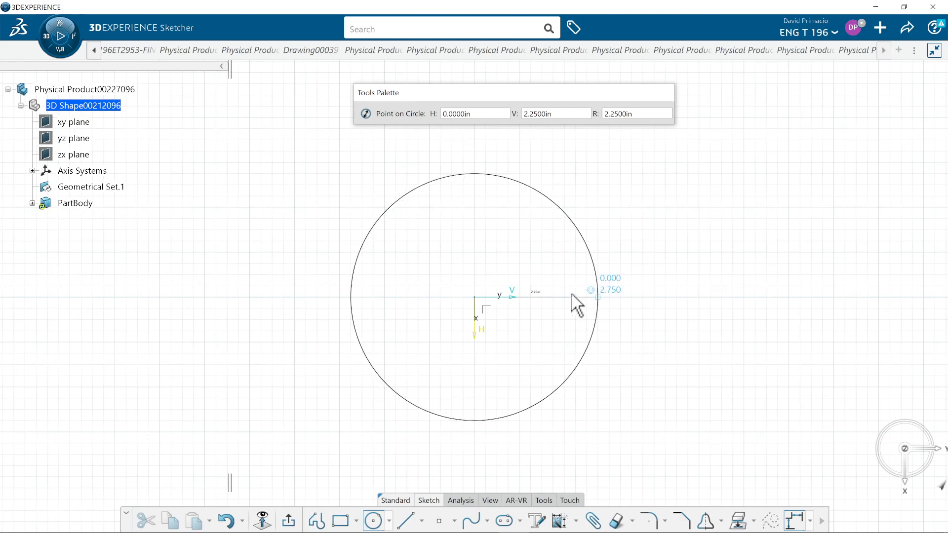
mouse_move(565, 308)
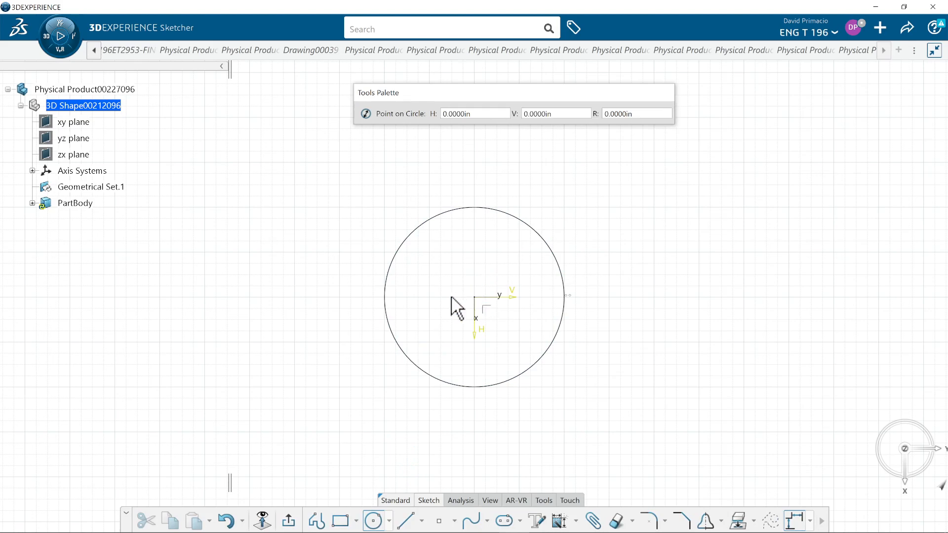
mouse_move(439, 302)
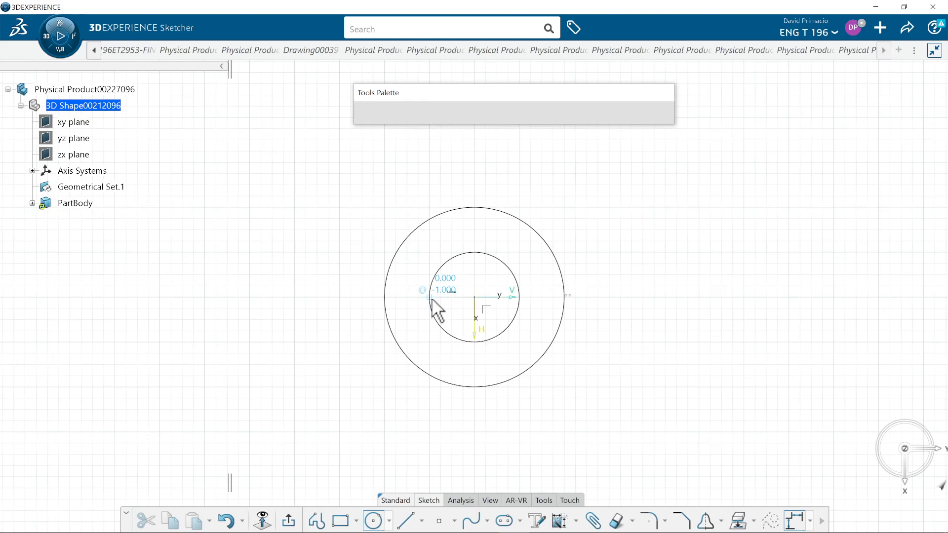
left_click(373, 521)
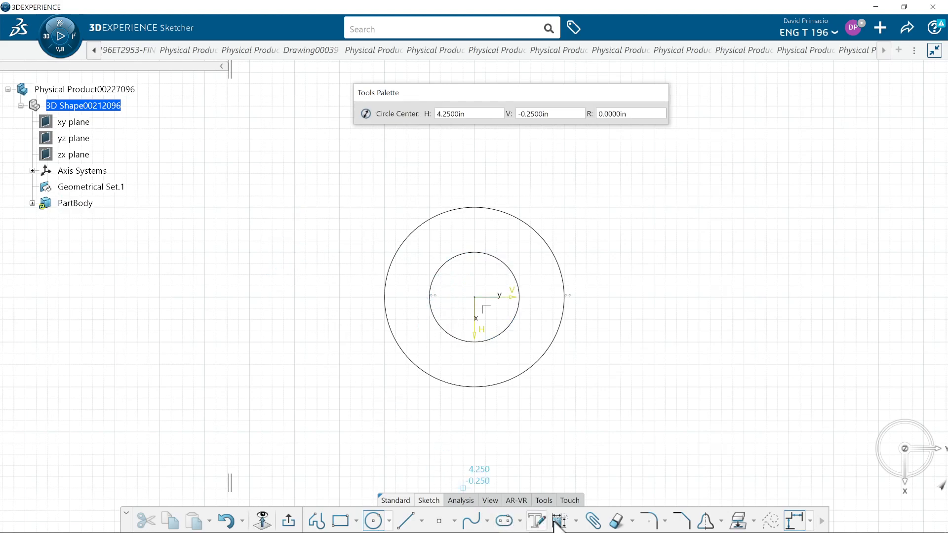
Step: Auto-constrain both circles, giving radius dimensions of 2 in and 1 in
left_click(558, 520)
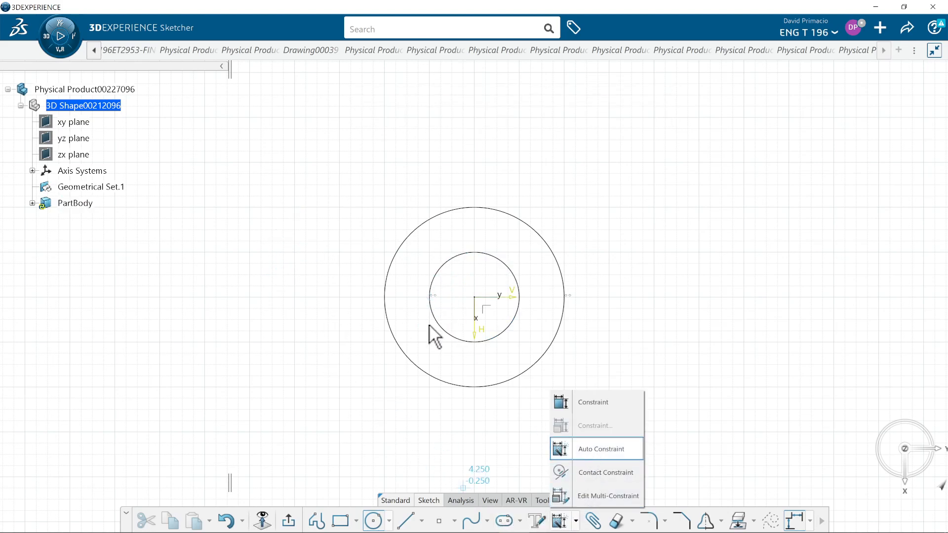
left_click(601, 449)
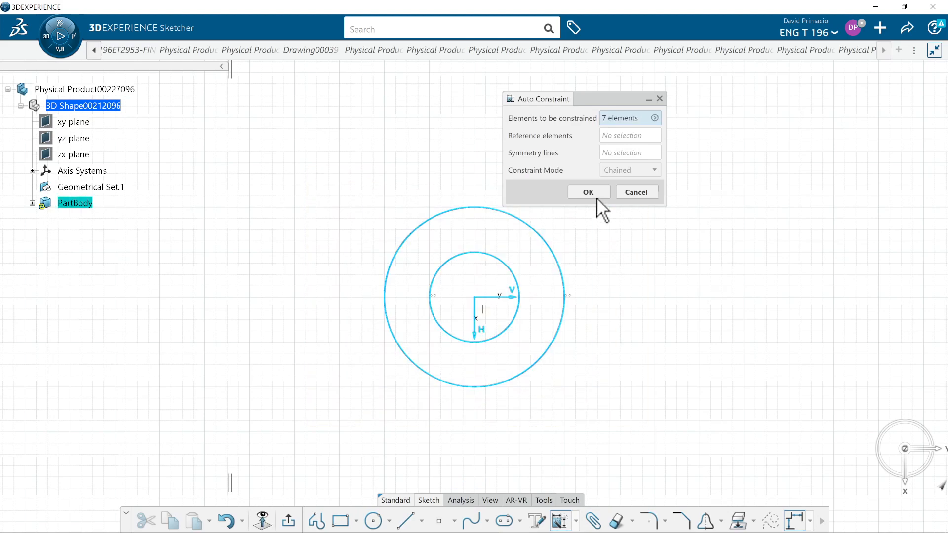
left_click(588, 192)
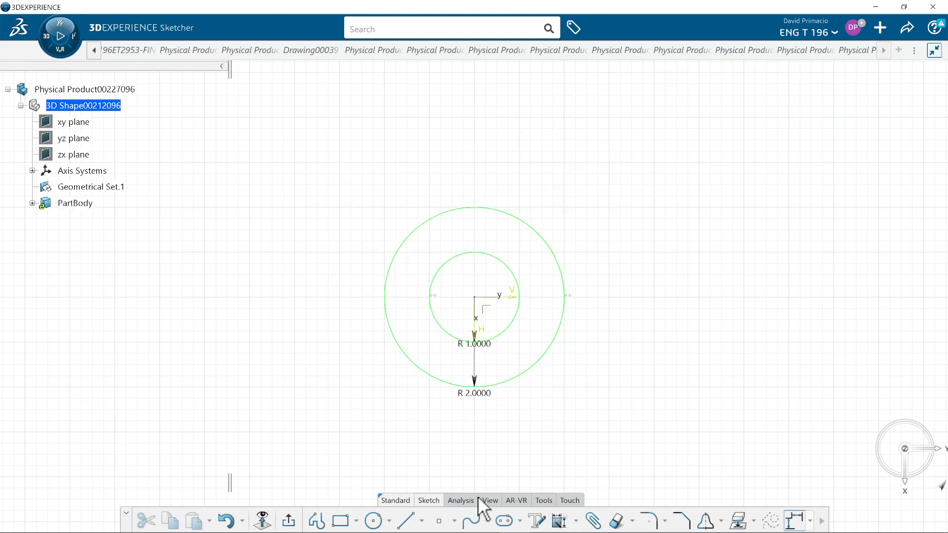
Step: Check Sketch Solving Status and Sketch Analysis to confirm the sketch is iso-constrained
left_click(461, 500)
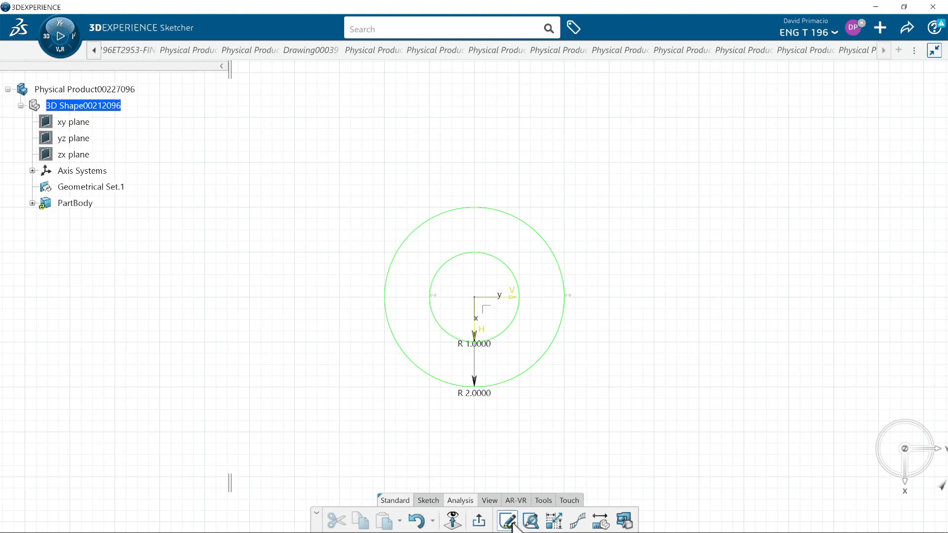
left_click(530, 520)
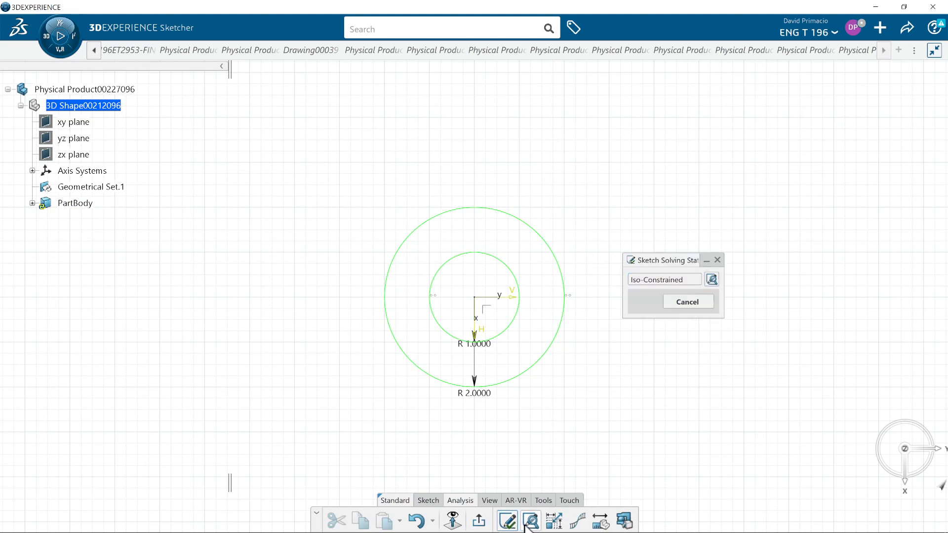
left_click(530, 521)
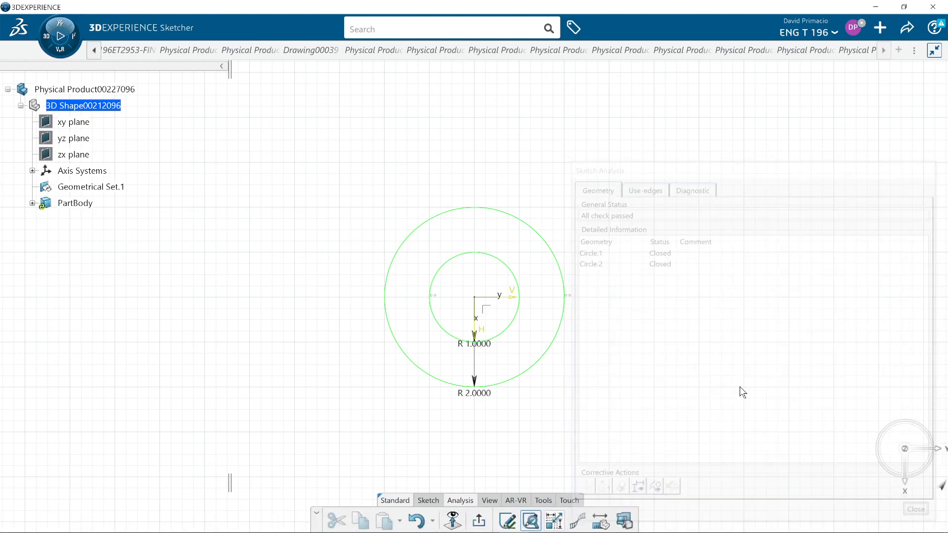
left_click(915, 508)
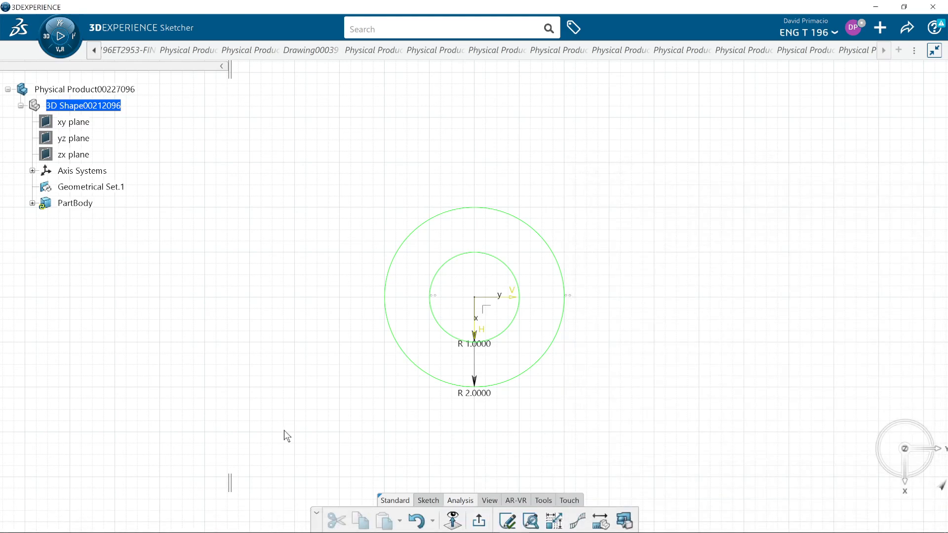
mouse_move(541, 504)
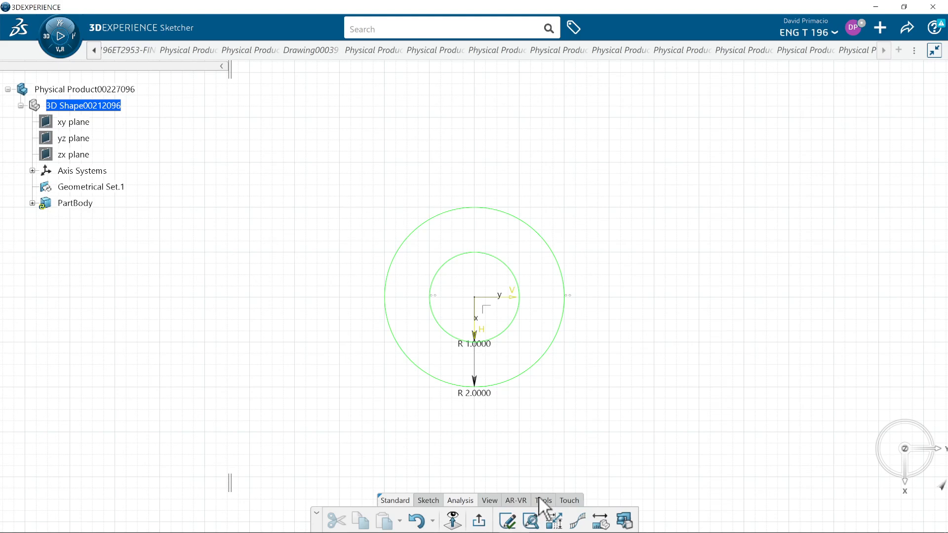
Step: Open the Formulas editor and set its filter type to Length
left_click(542, 500)
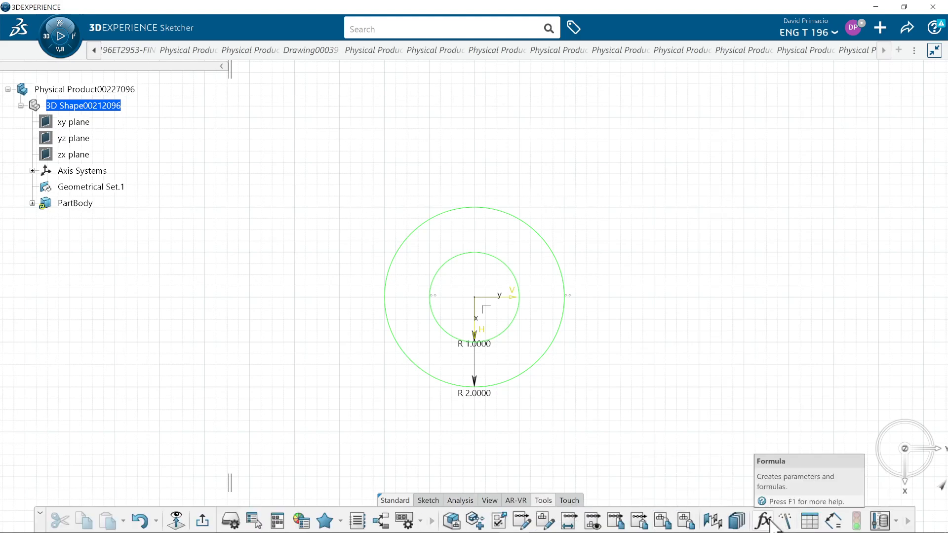
left_click(762, 522)
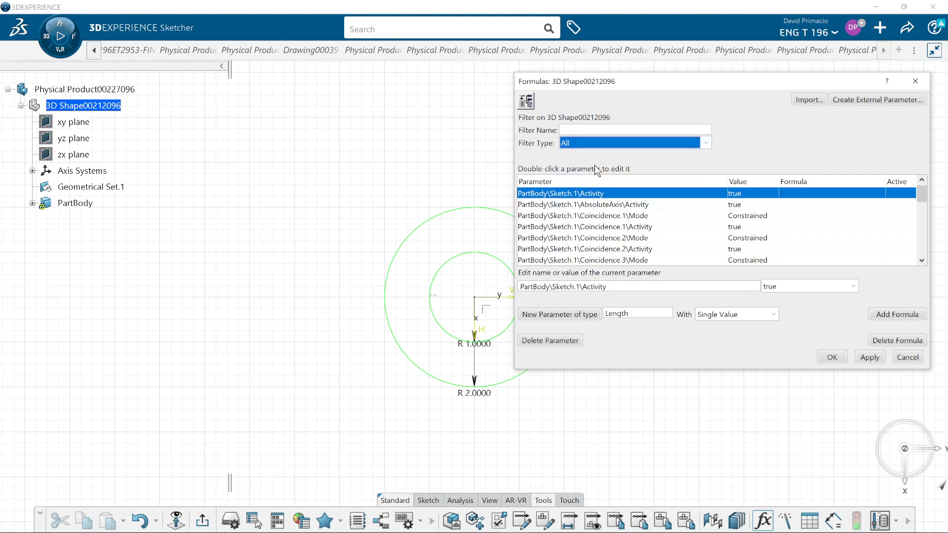
left_click(704, 143)
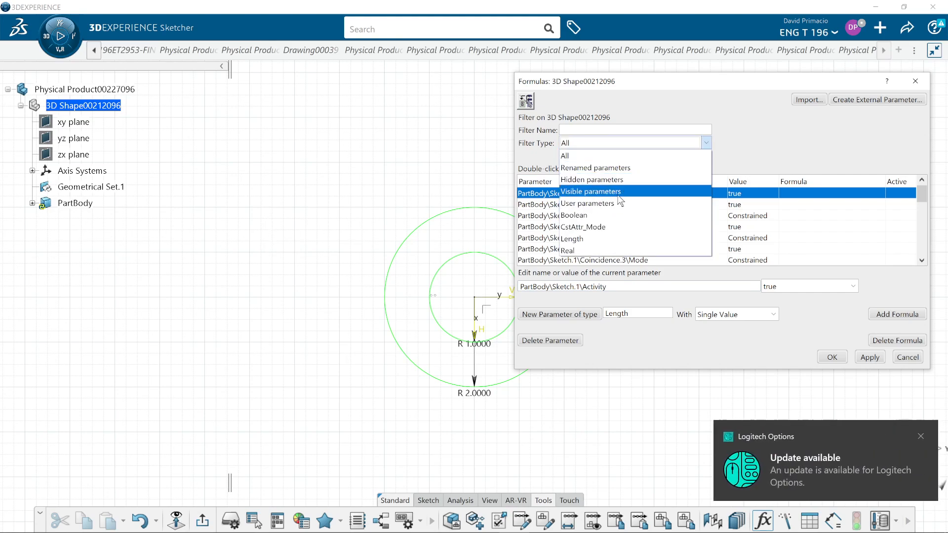
left_click(564, 156)
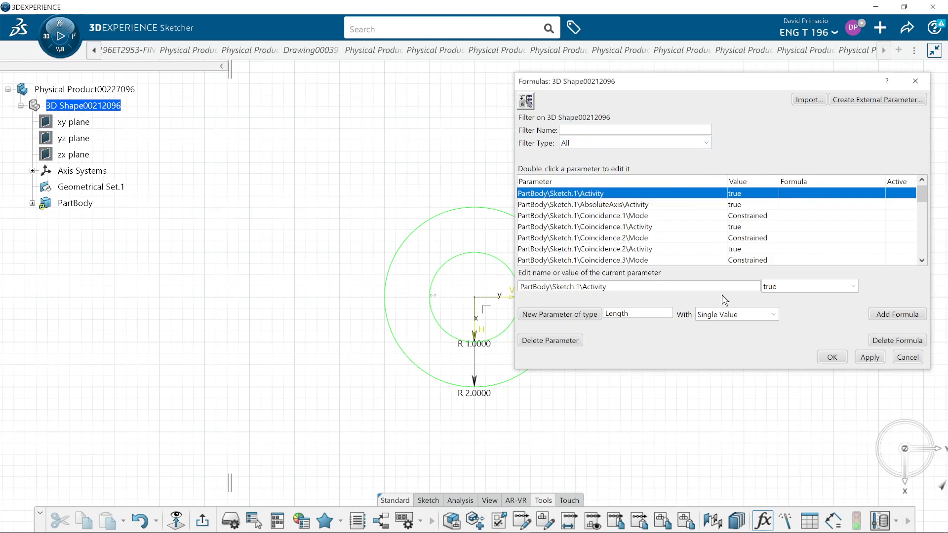
left_click(704, 143)
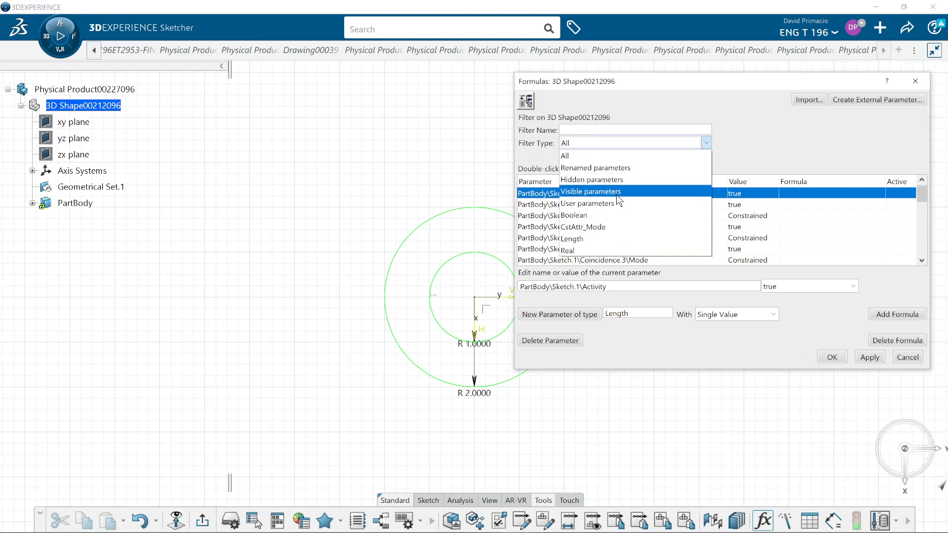
left_click(571, 238)
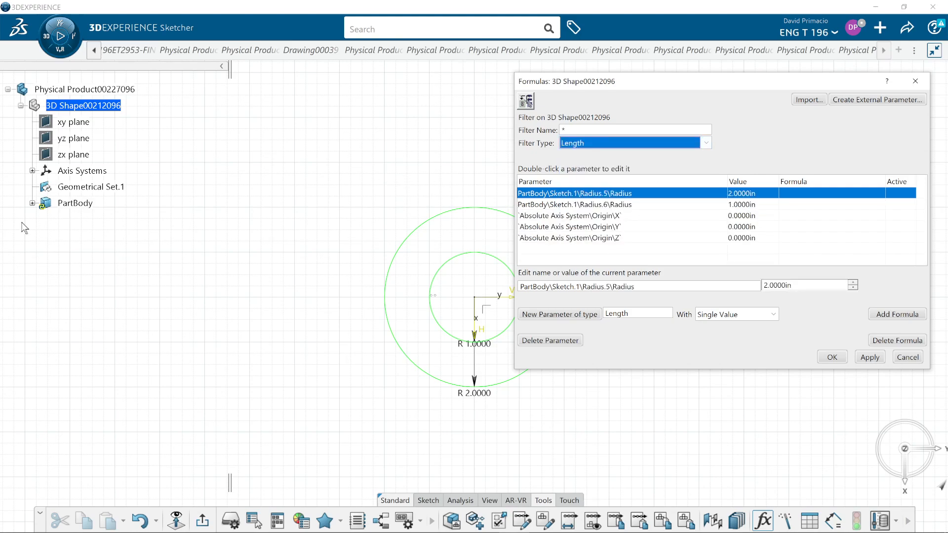
mouse_move(33, 207)
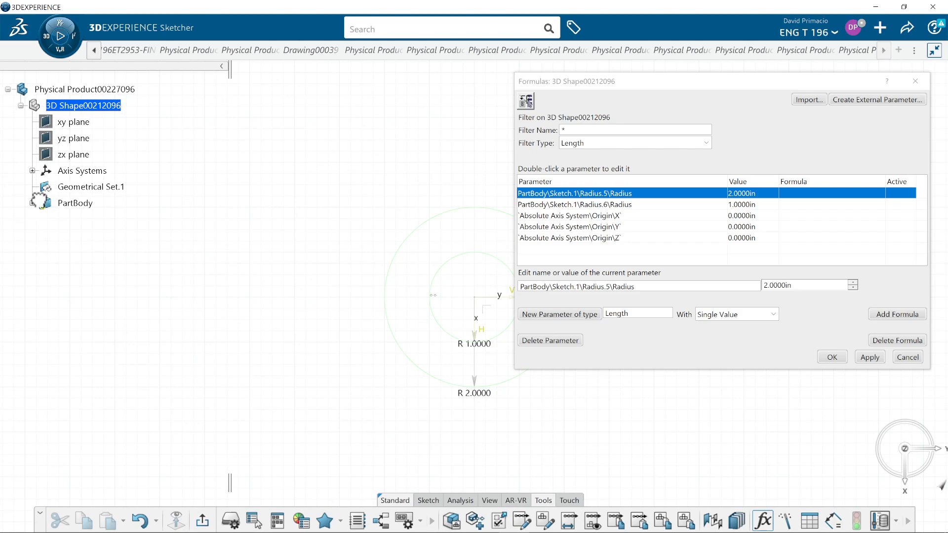
Step: Rename Sketch.1's radii Radius.5 to od and Radius.6 to id, then close Formulas
left_click(32, 203)
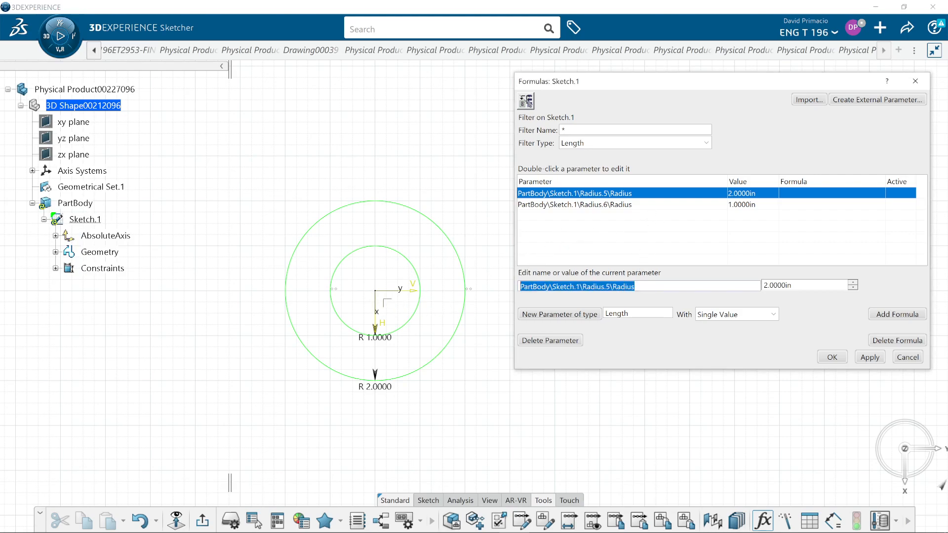
type("od")
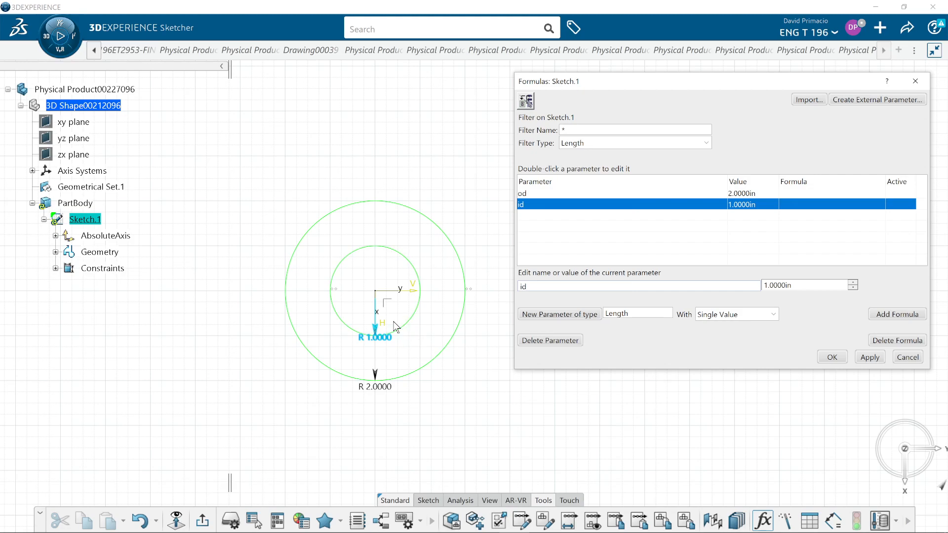
mouse_move(250, 284)
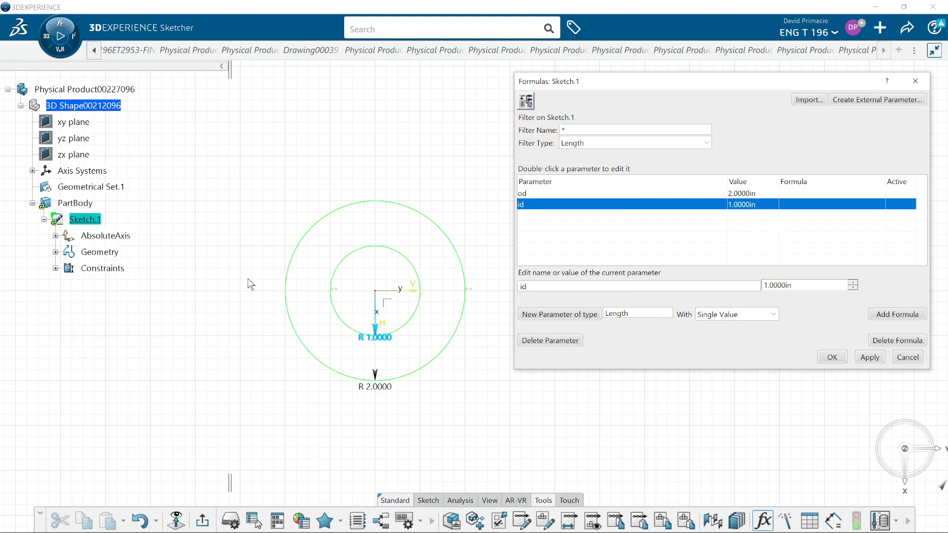
mouse_move(831, 357)
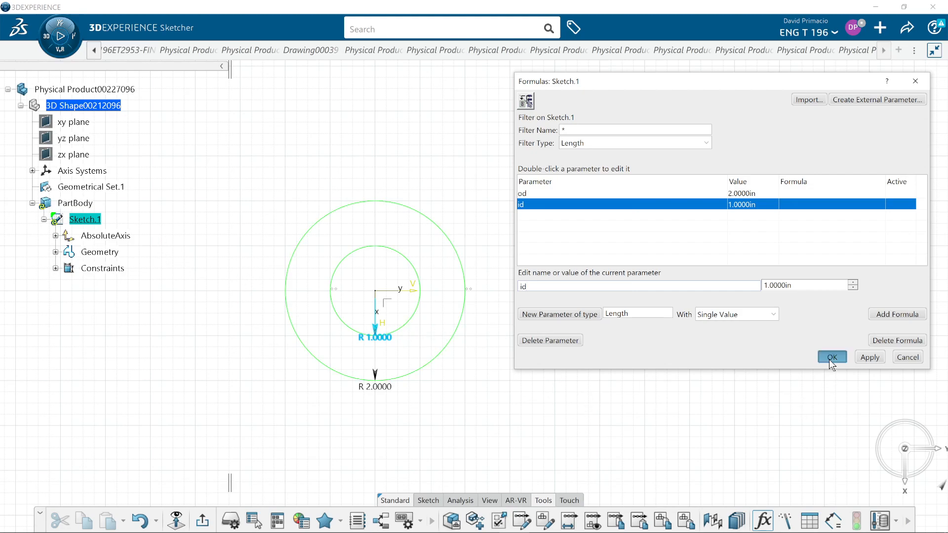
left_click(831, 356)
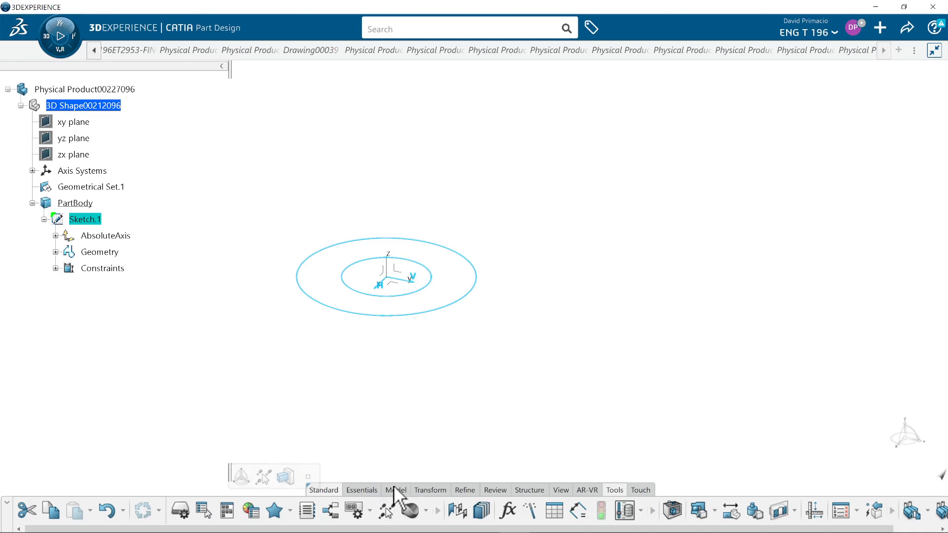
Step: Pad Sketch.1 to a first-limit length of 0.2 in
left_click(452, 520)
type(".2")
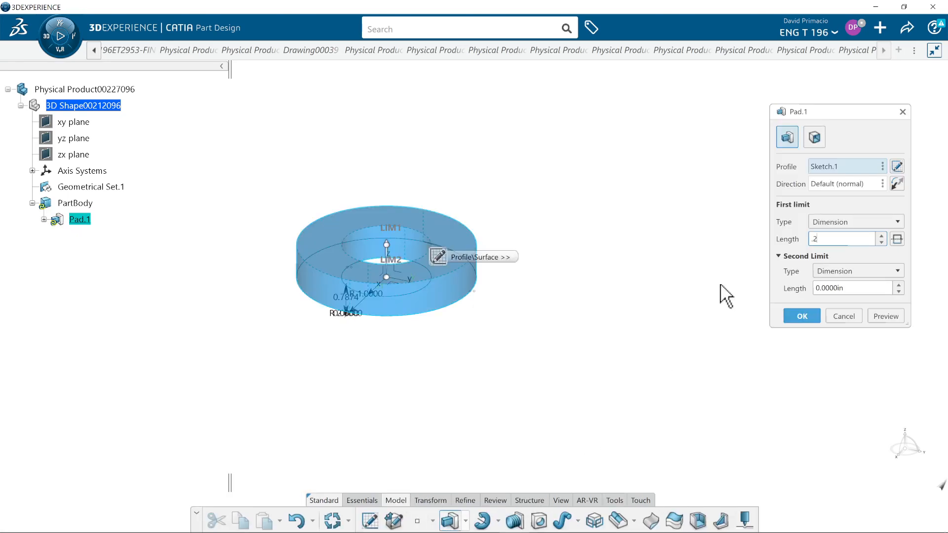
left_click(801, 315)
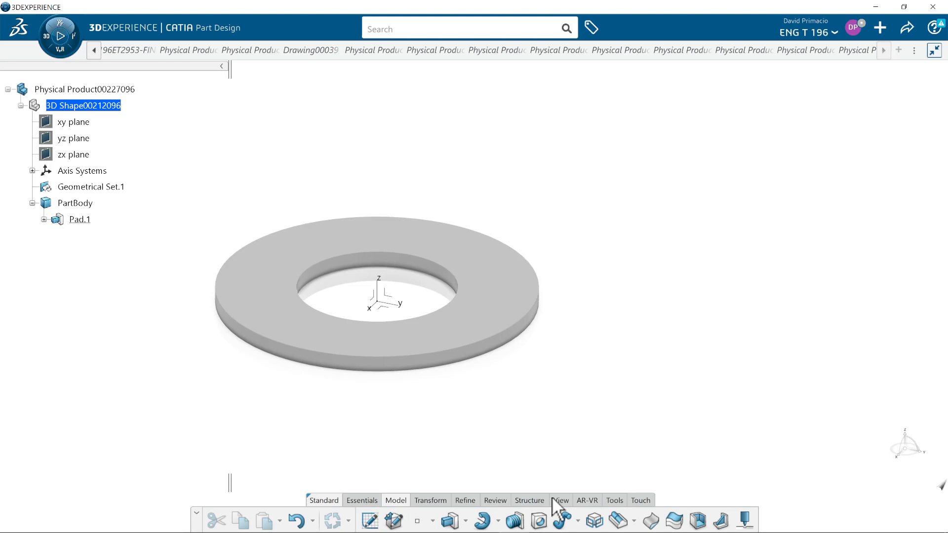
Step: Create two Length user parameters in Formulas: OD = 1 in and ID = 0.5 in
left_click(614, 500)
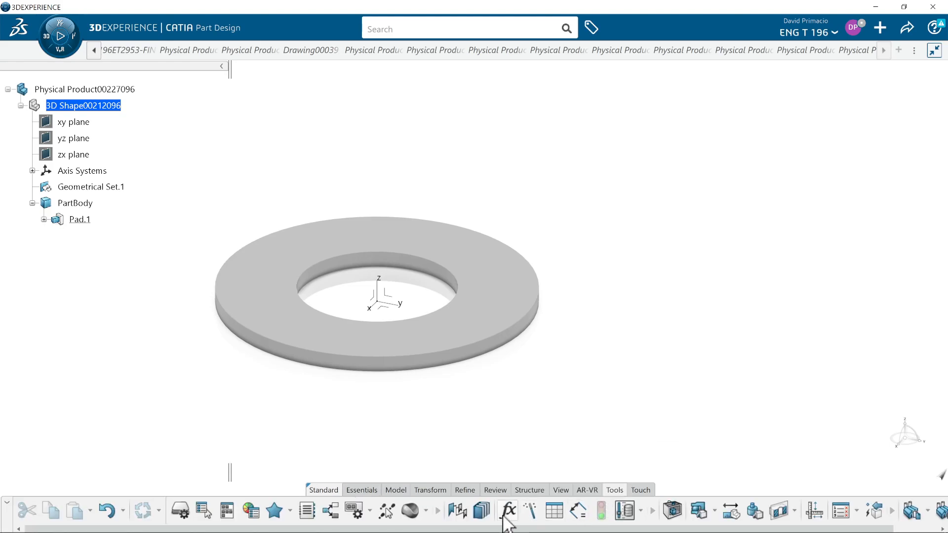
left_click(506, 511)
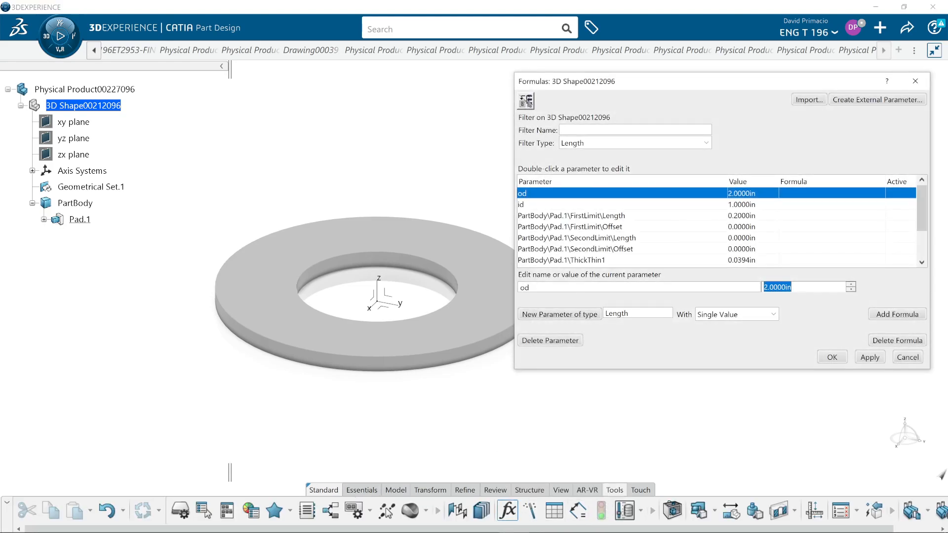
mouse_move(627, 328)
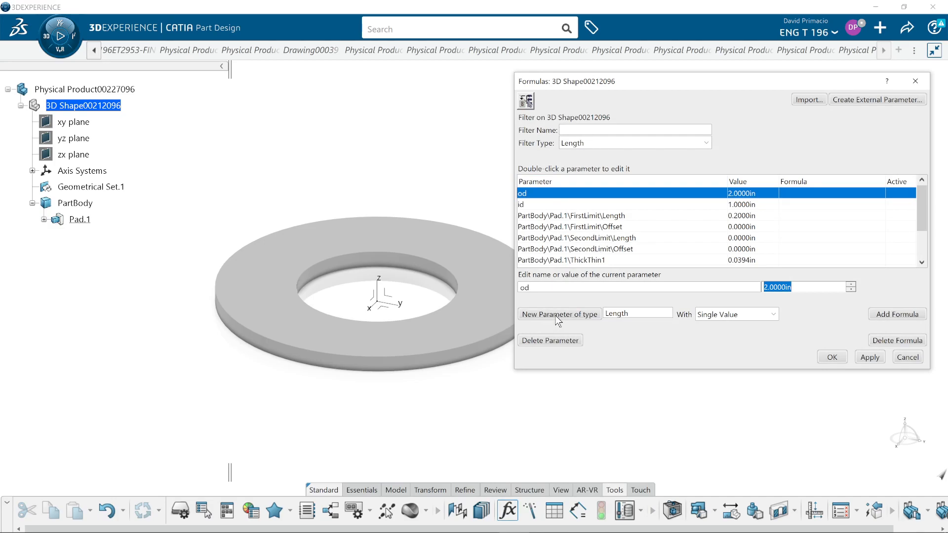
mouse_move(573, 325)
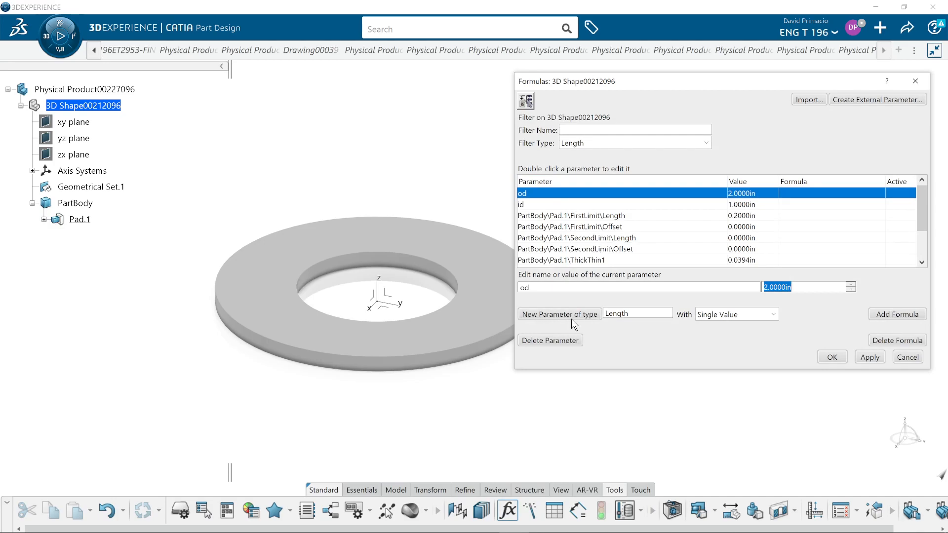
left_click(557, 314)
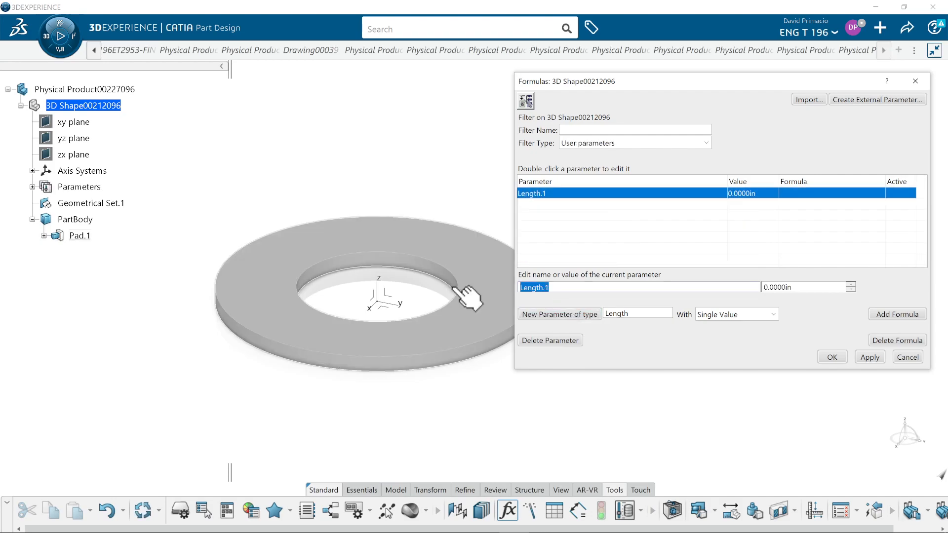
type("OD")
left_click(809, 287)
type("1.0000")
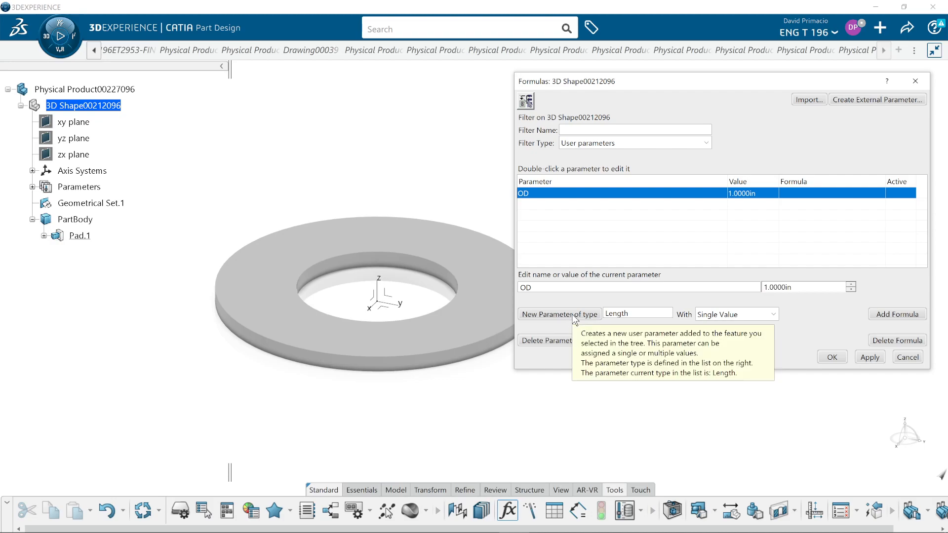
left_click(559, 314)
type("I")
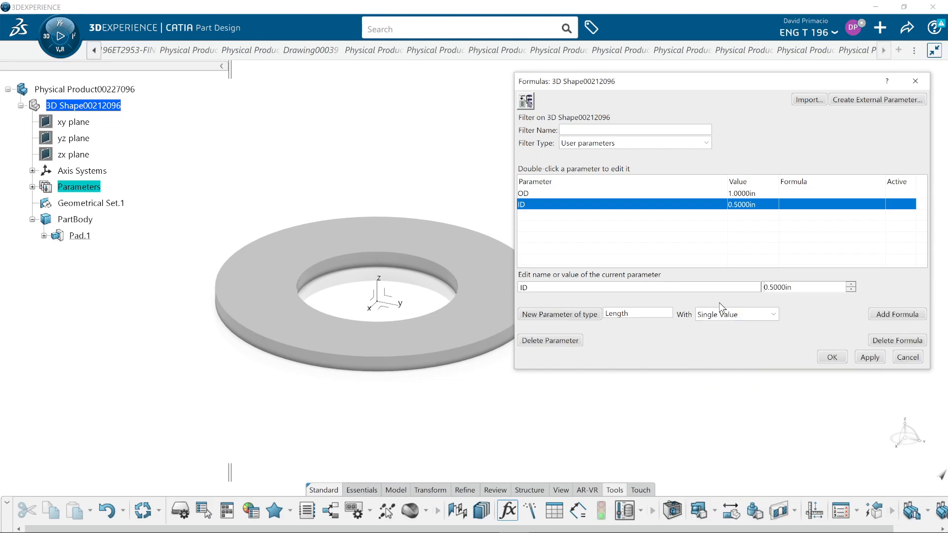
mouse_move(519, 210)
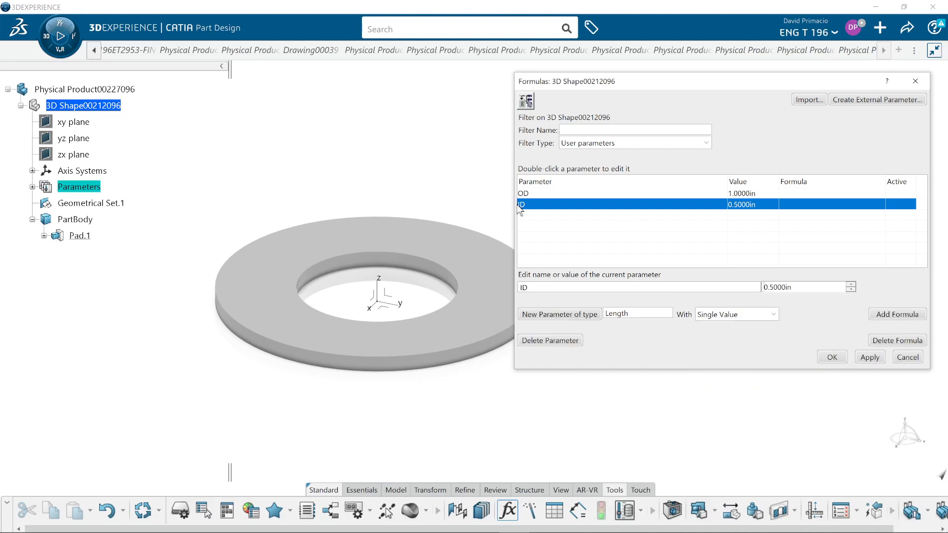
mouse_move(583, 214)
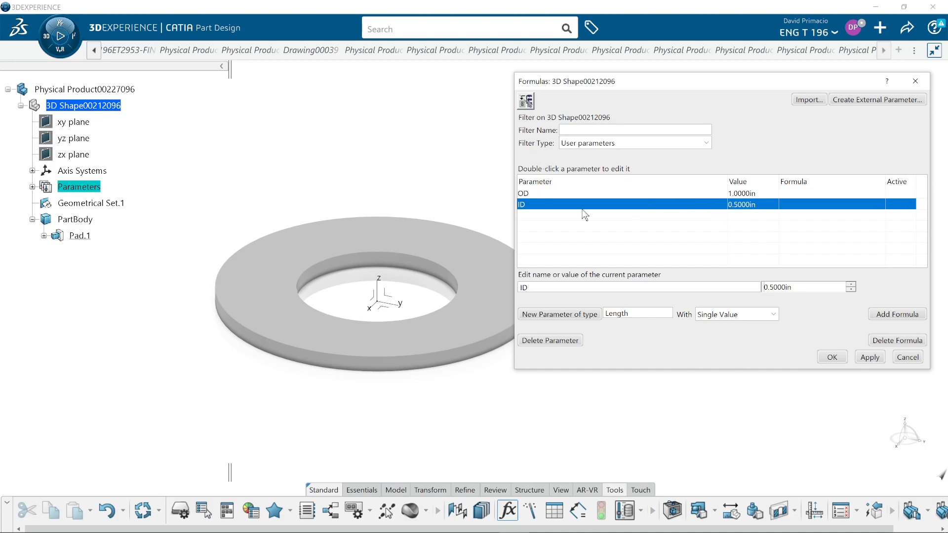
left_click(32, 187)
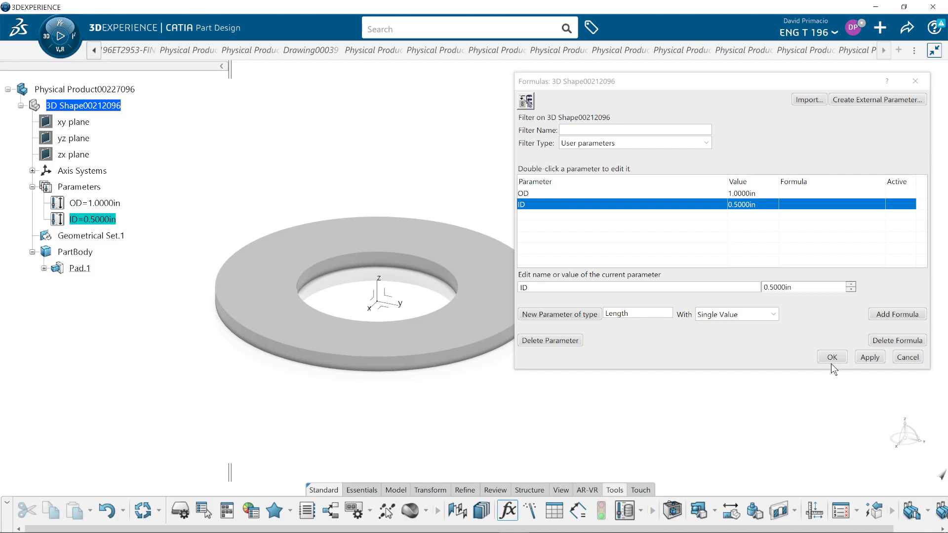
left_click(831, 356)
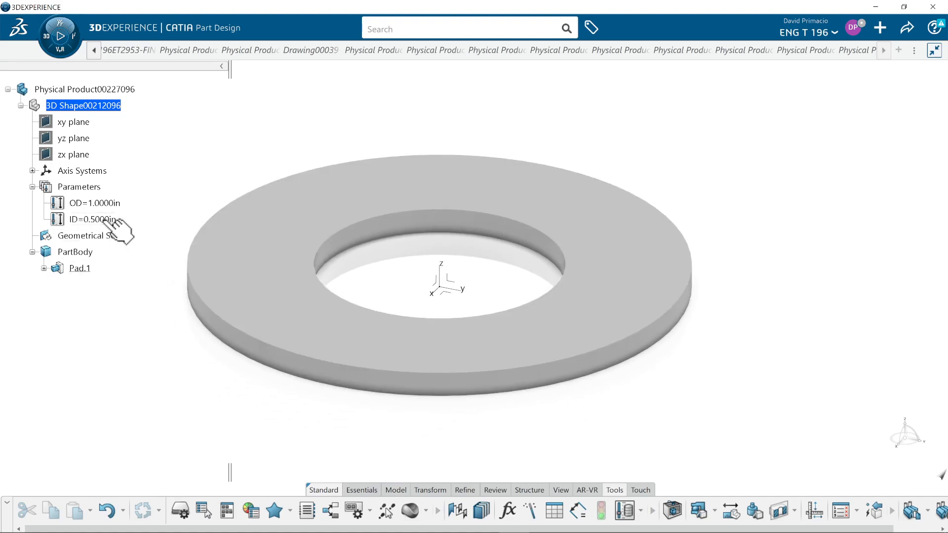
Step: Edit the user parameters in the tree to ID = 0.75 in and OD = 2 in
double_click(92, 218)
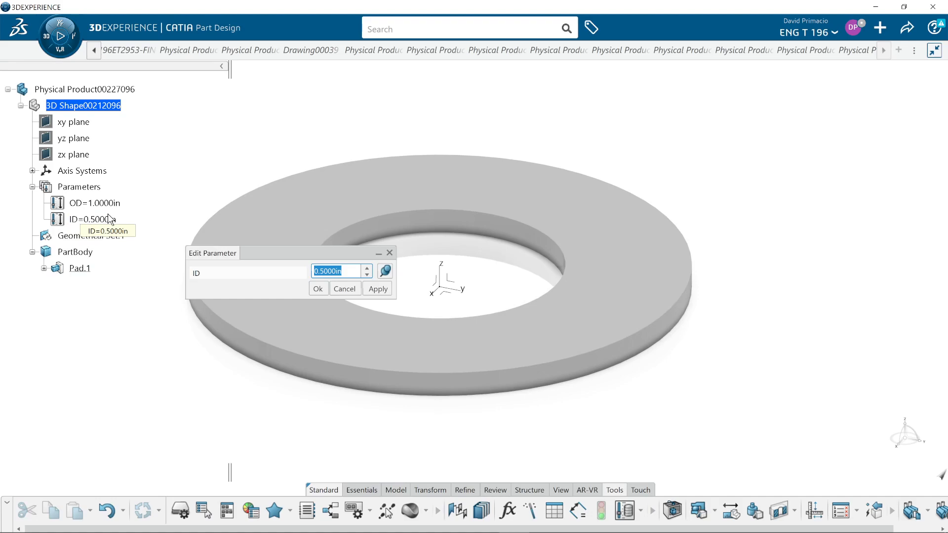
left_click(318, 288)
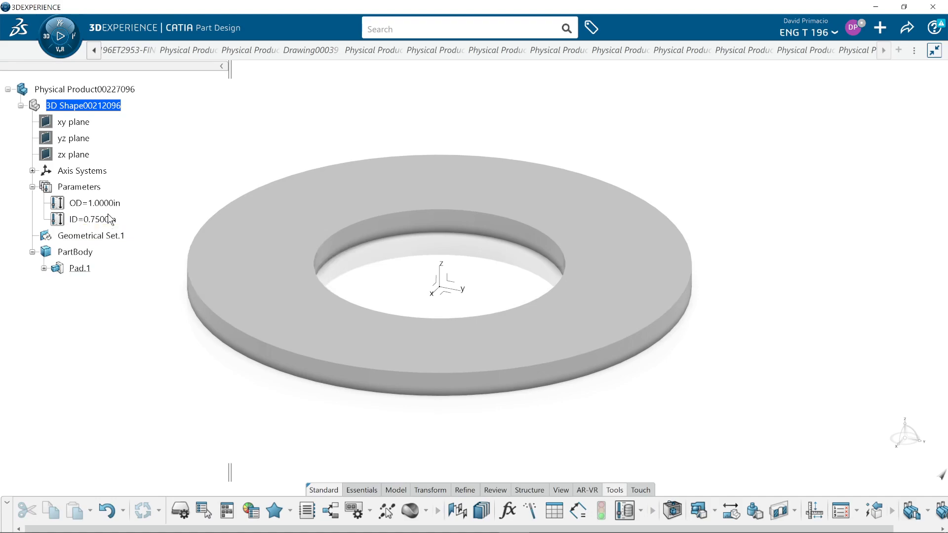
left_click(94, 202)
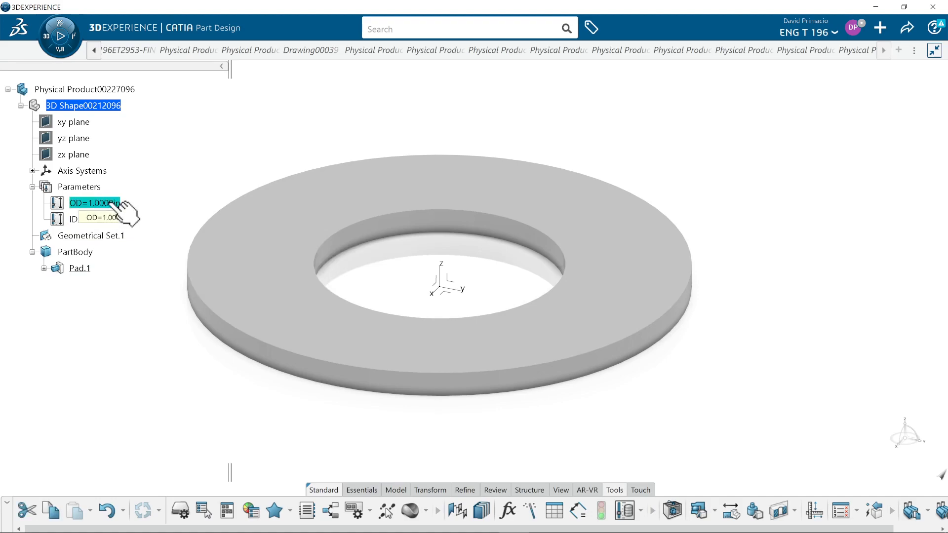
double_click(94, 202)
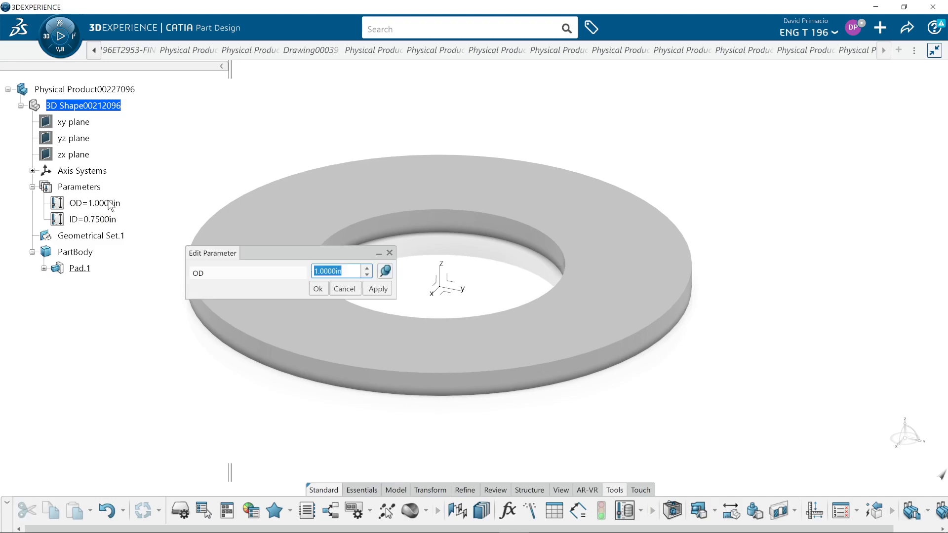
left_click(317, 289)
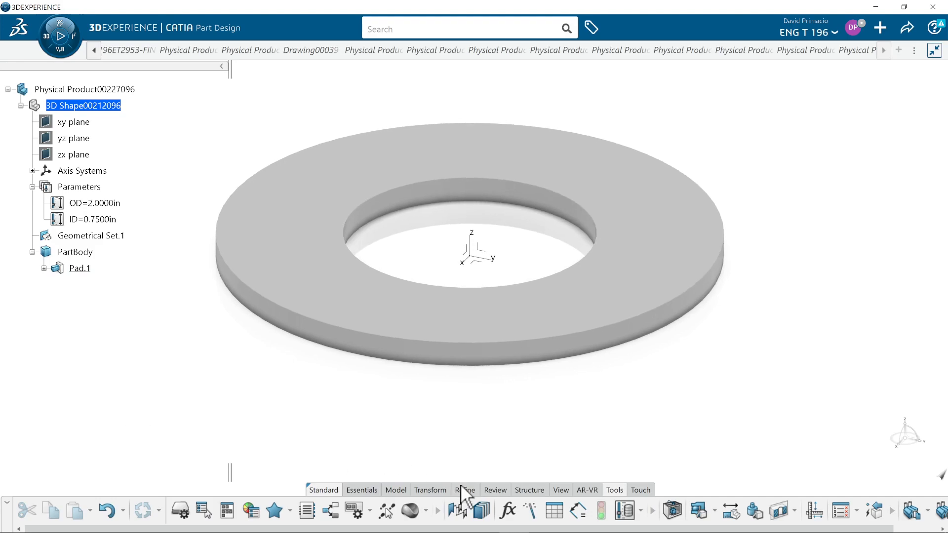
mouse_move(508, 511)
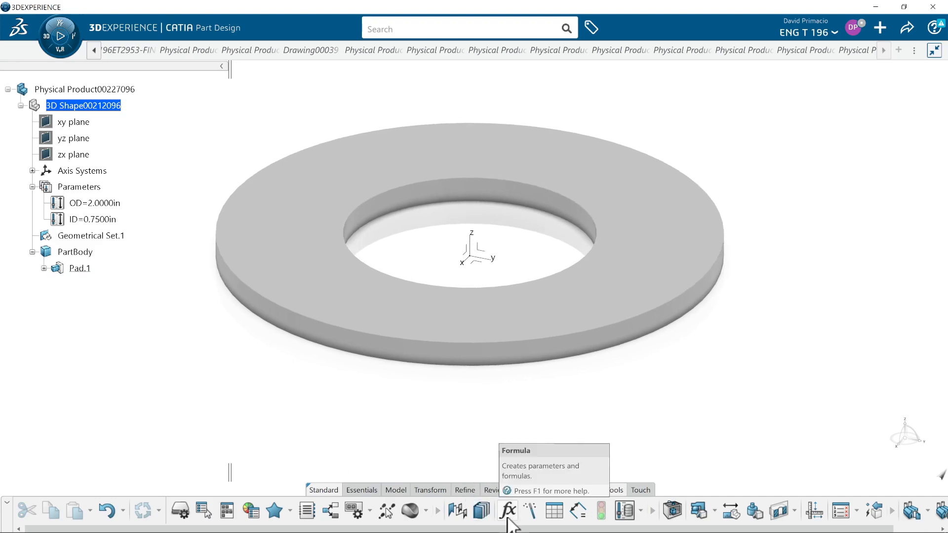
Step: In Formulas, filter to renamed parameters and give od the formula = OD
left_click(507, 511)
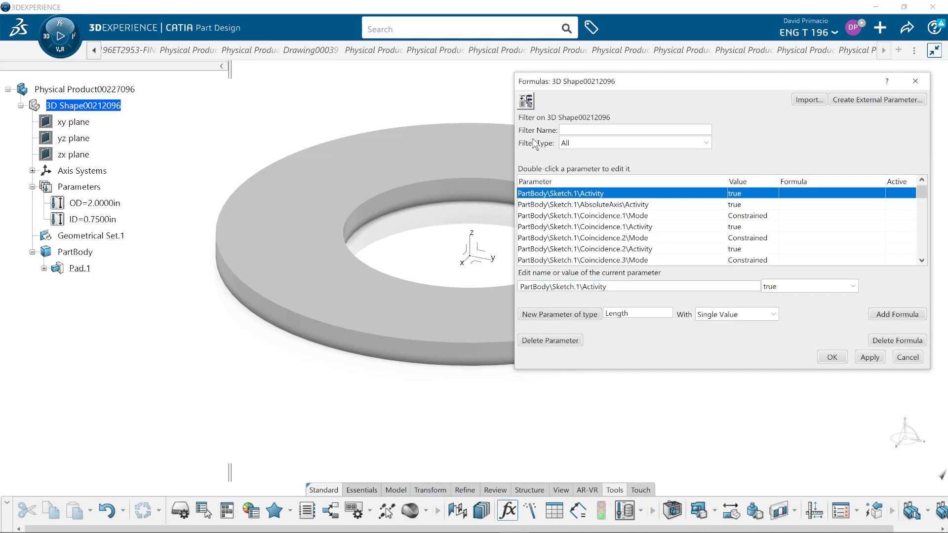
left_click(704, 143)
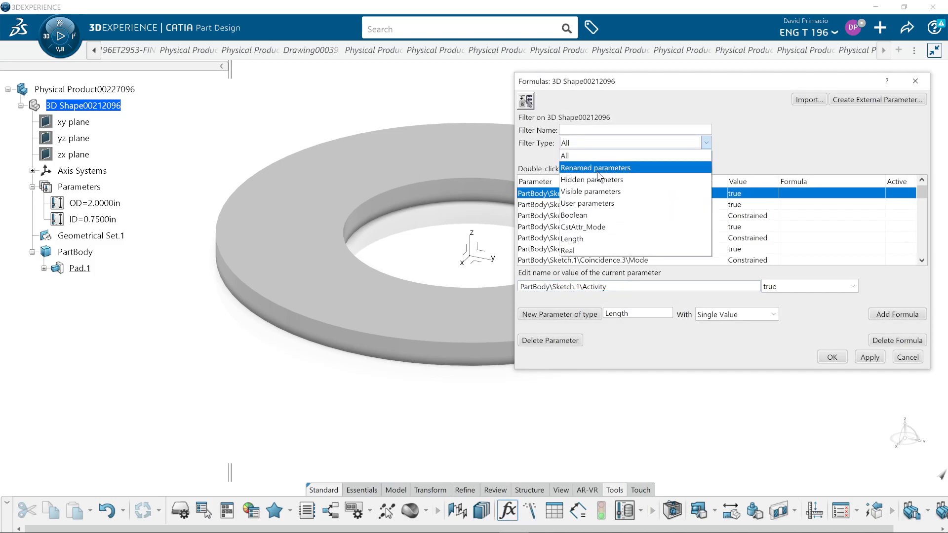
left_click(595, 168)
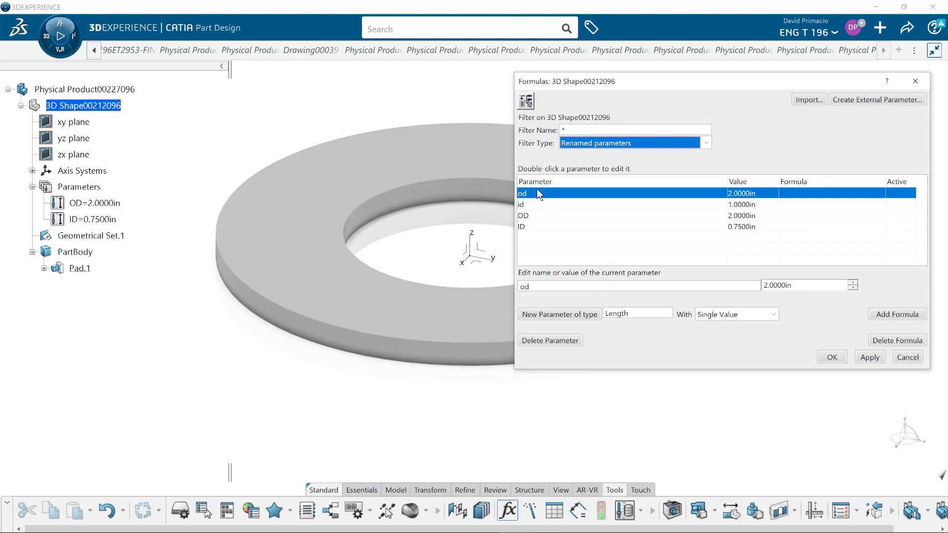
left_click(897, 314)
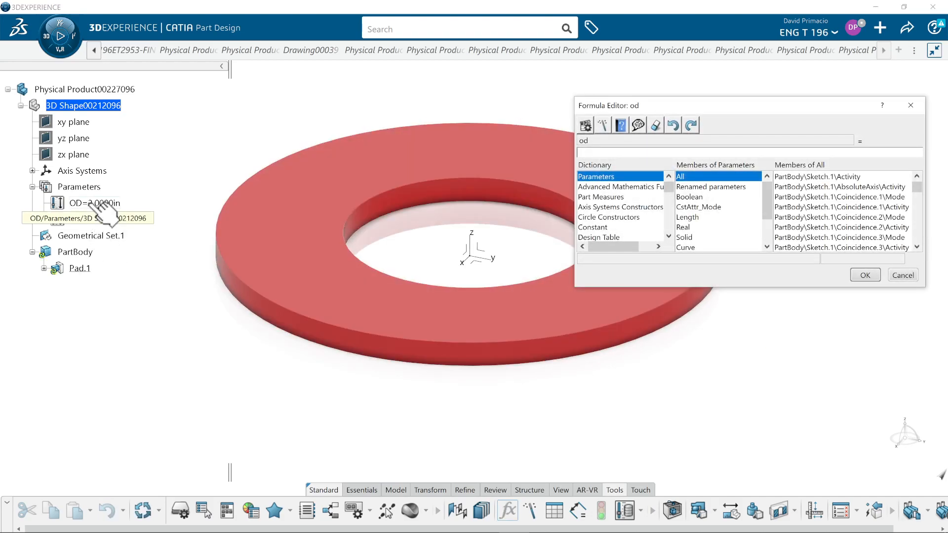
left_click(793, 176)
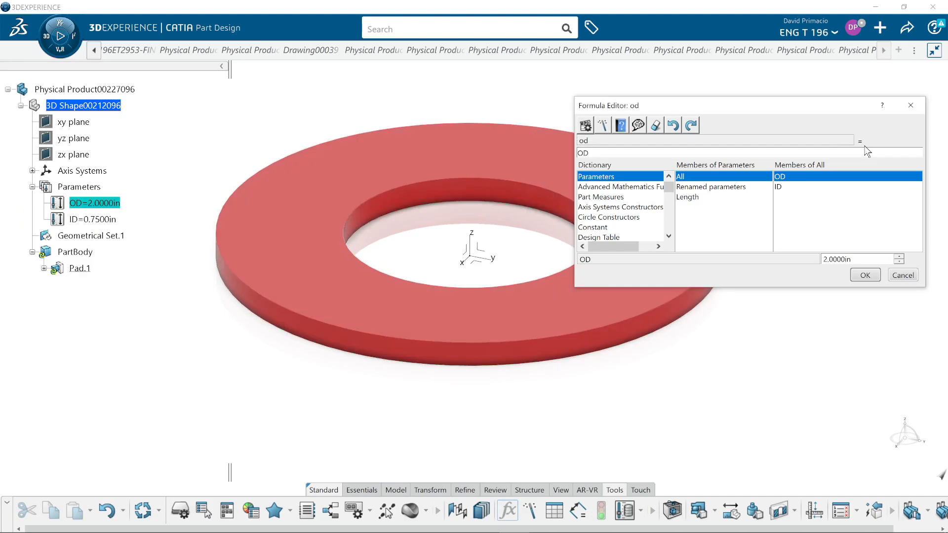
mouse_move(669, 178)
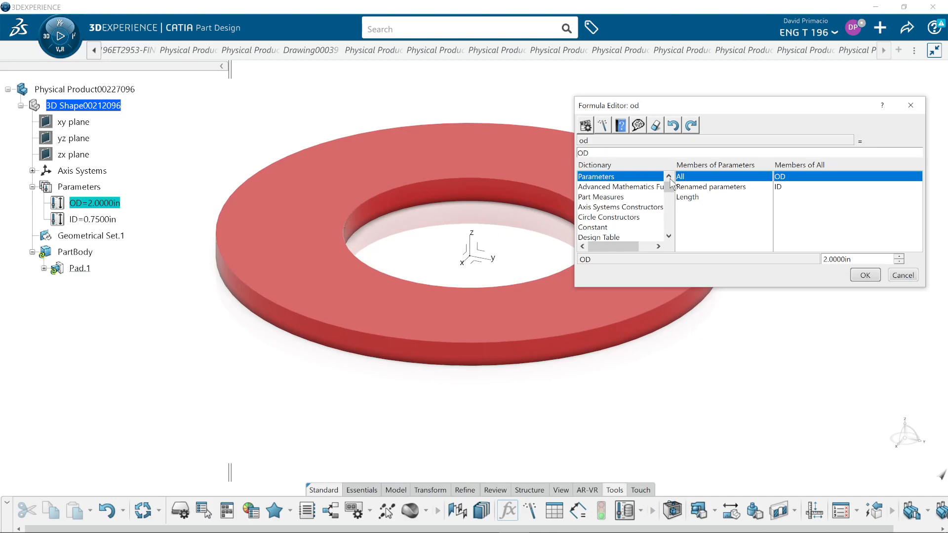
left_click(864, 275)
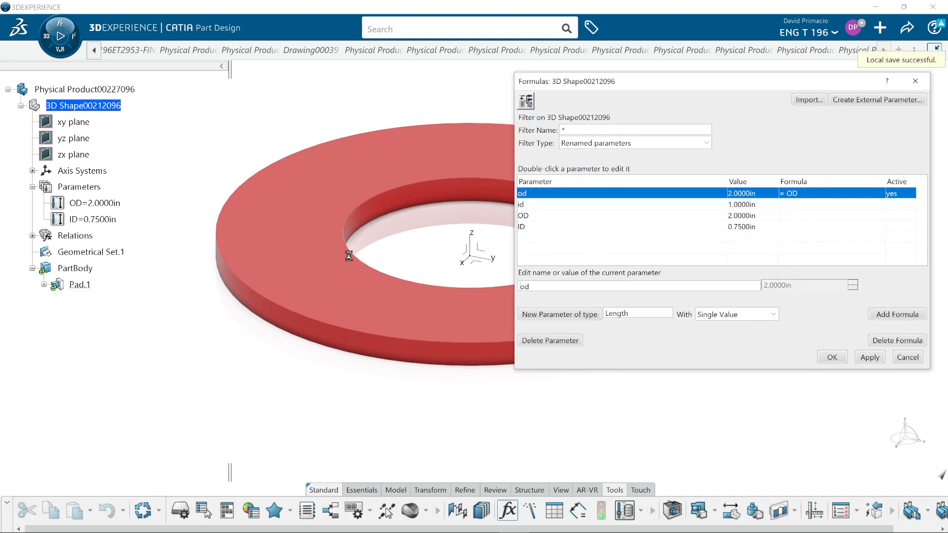
Step: Drive the id radius with formula id = ID and close the Formulas dialog
left_click(33, 235)
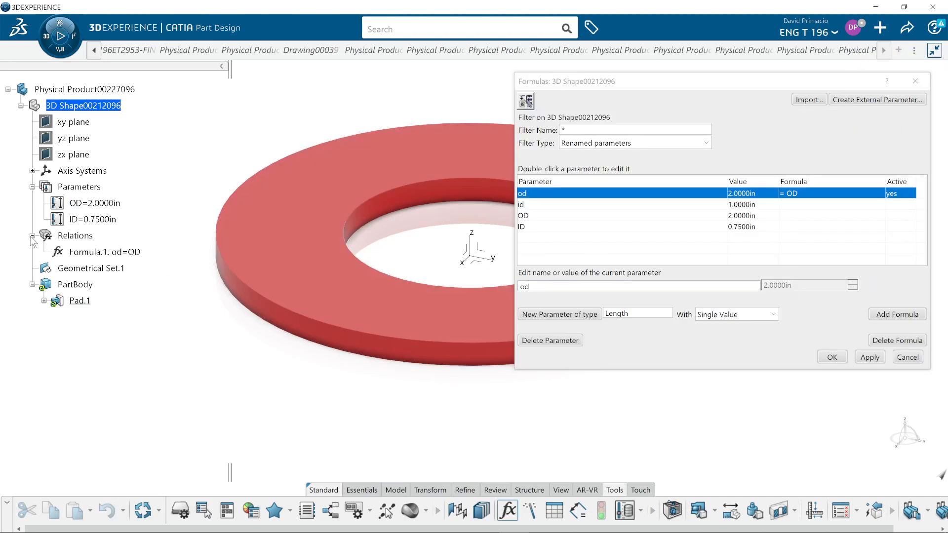
mouse_move(116, 263)
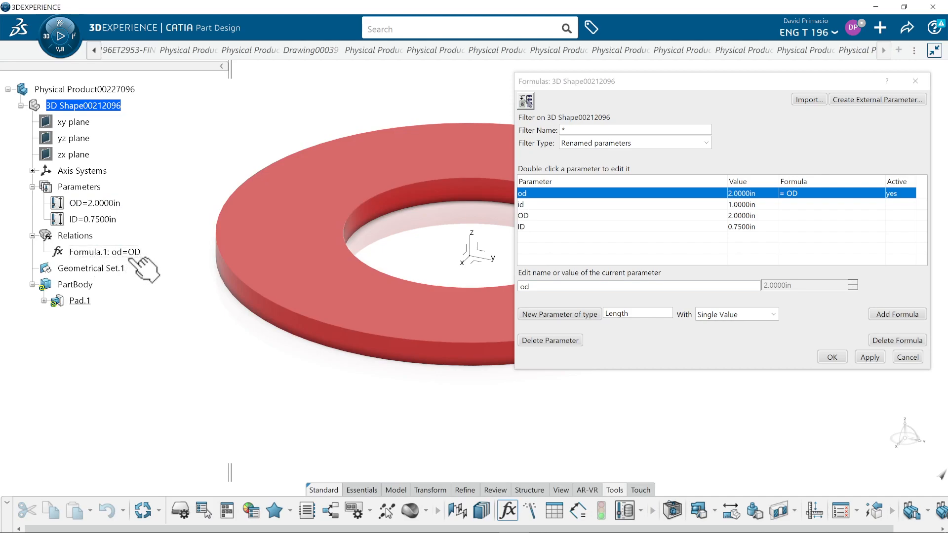
mouse_move(137, 269)
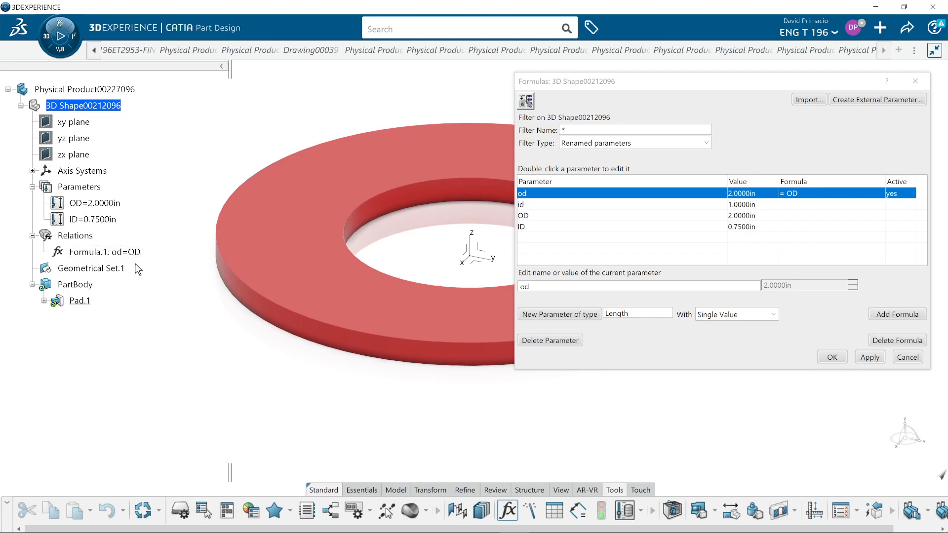
mouse_move(136, 267)
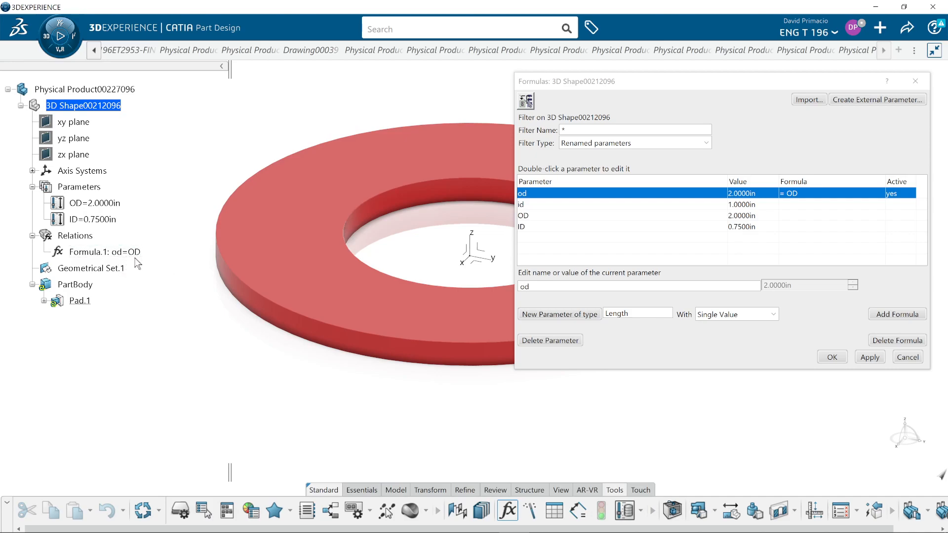
mouse_move(129, 263)
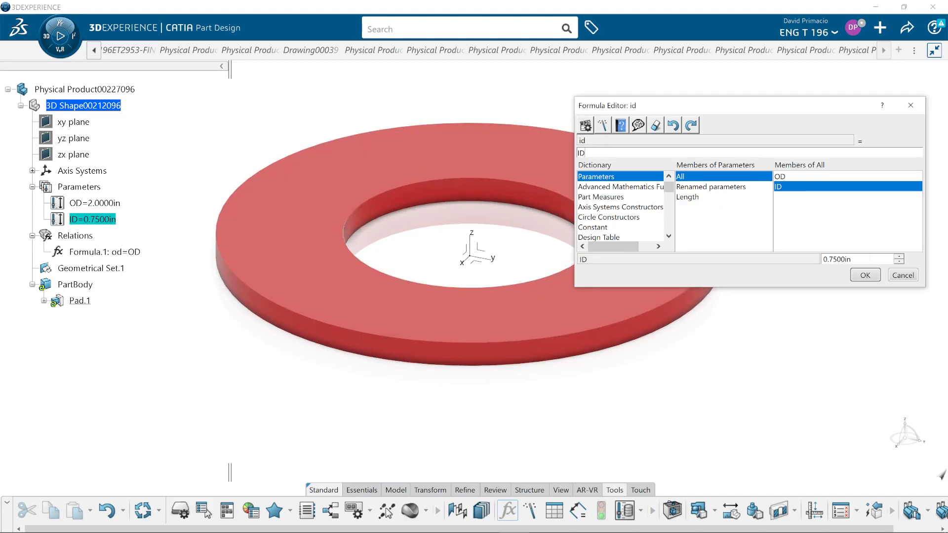
mouse_move(597, 168)
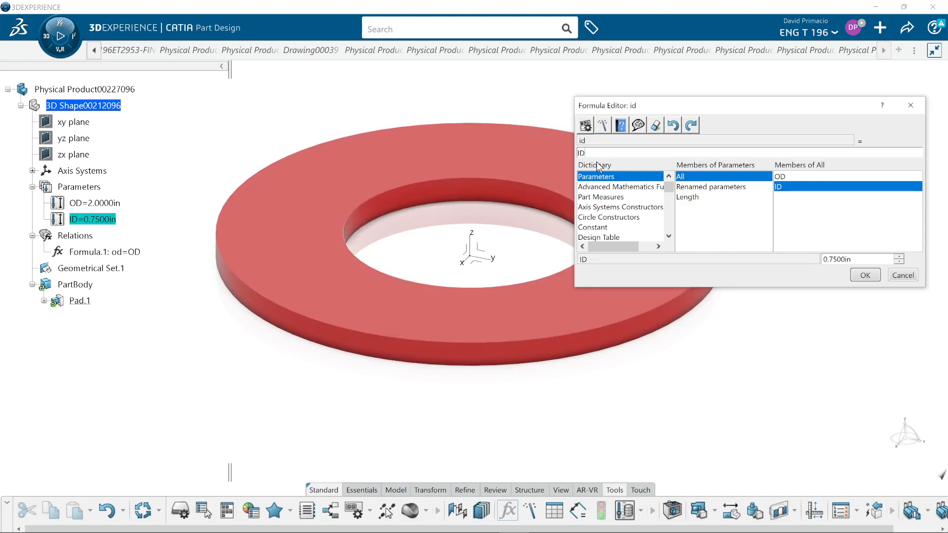
mouse_move(864, 275)
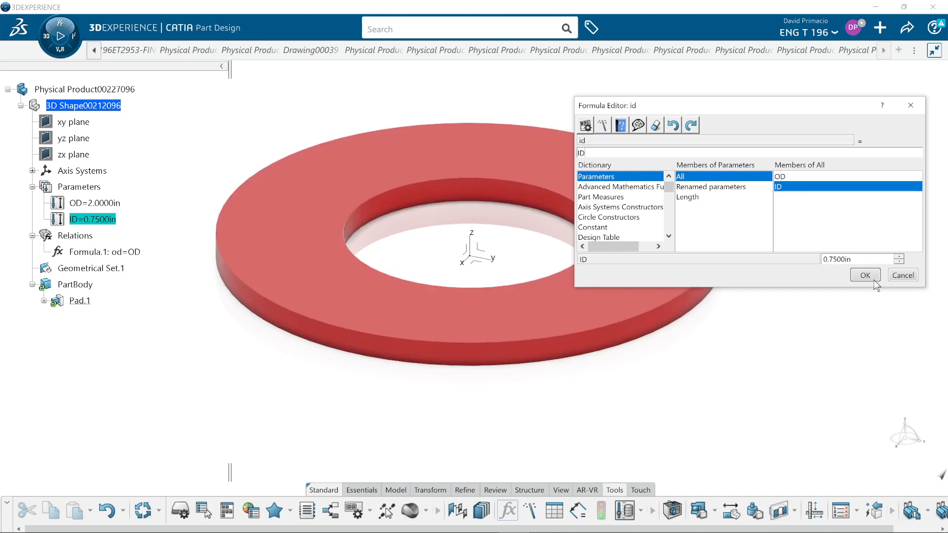
left_click(865, 275)
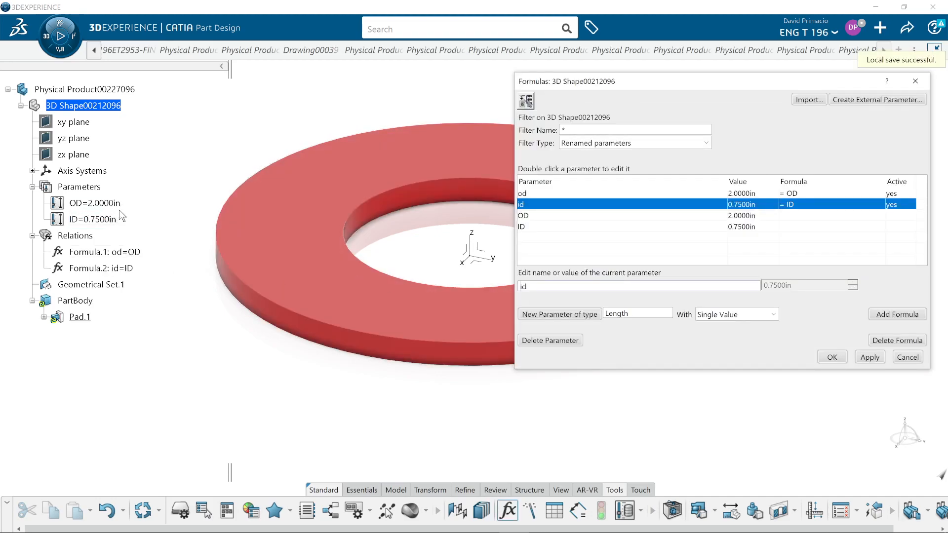
left_click(831, 357)
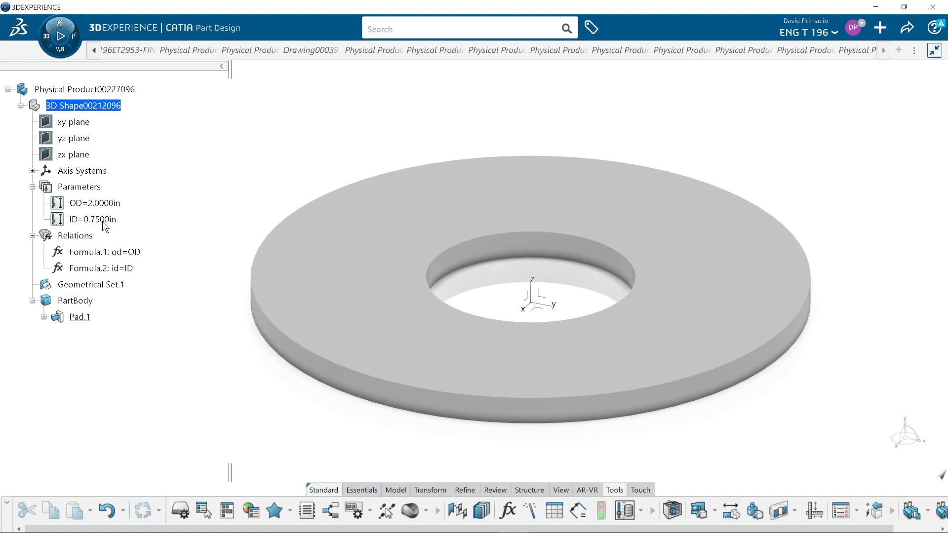
Step: Set the ID parameter to 0.5 in and OD to 1 in
double_click(91, 219)
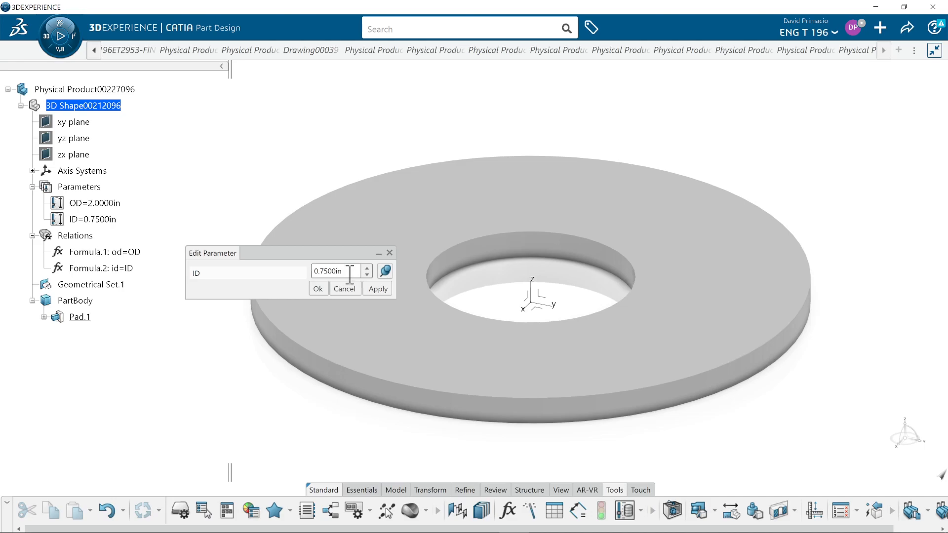
left_click(376, 288)
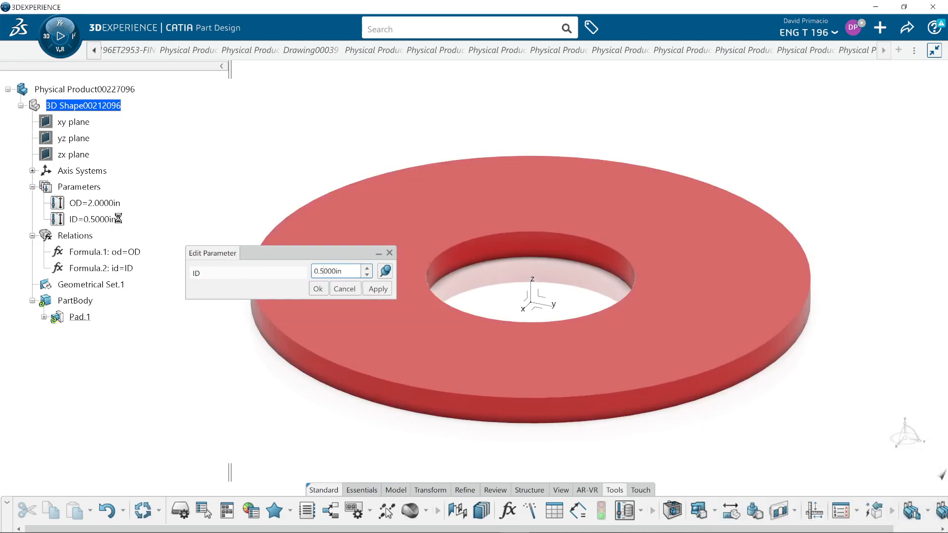
left_click(318, 288)
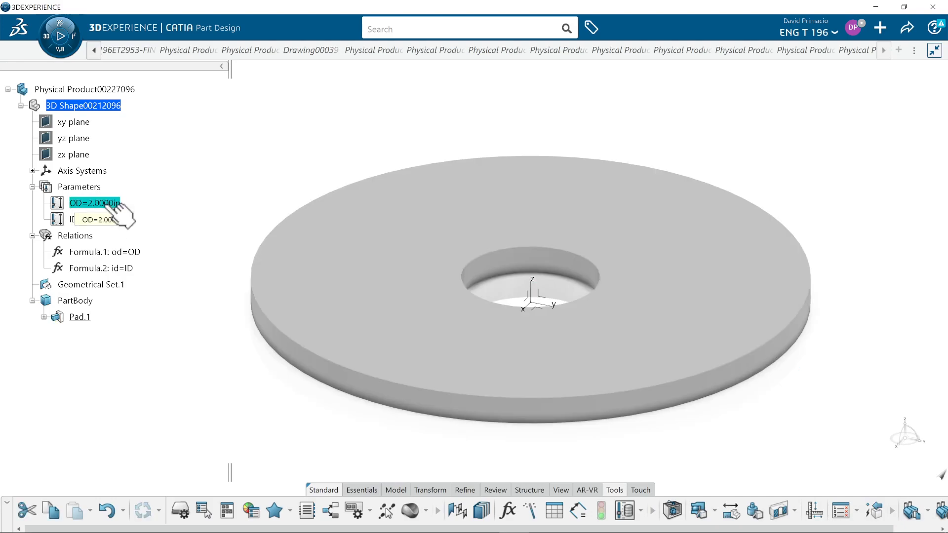
double_click(95, 203)
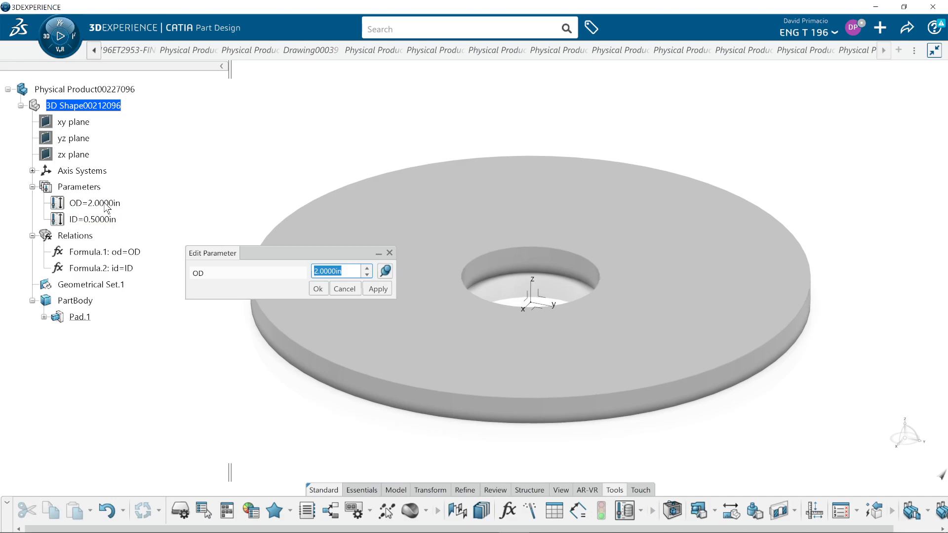
left_click(376, 288)
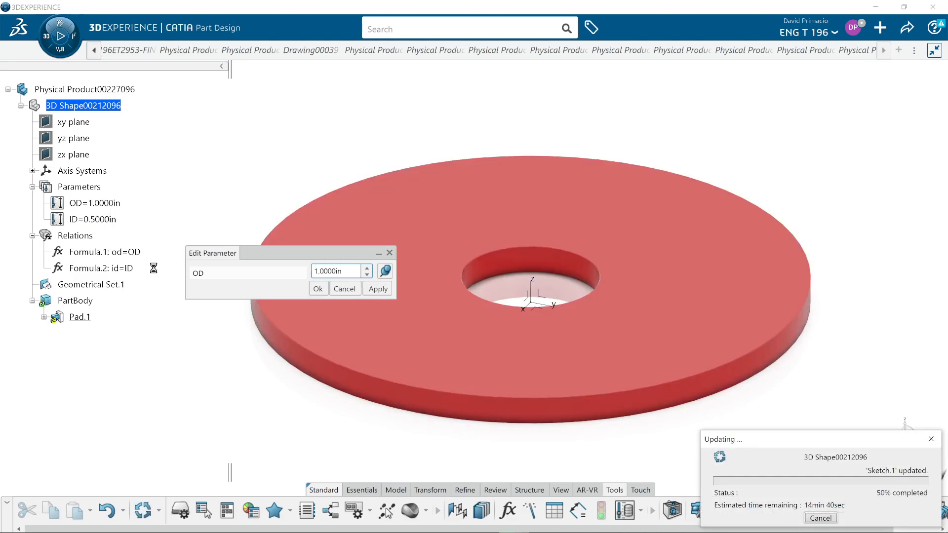
left_click(317, 289)
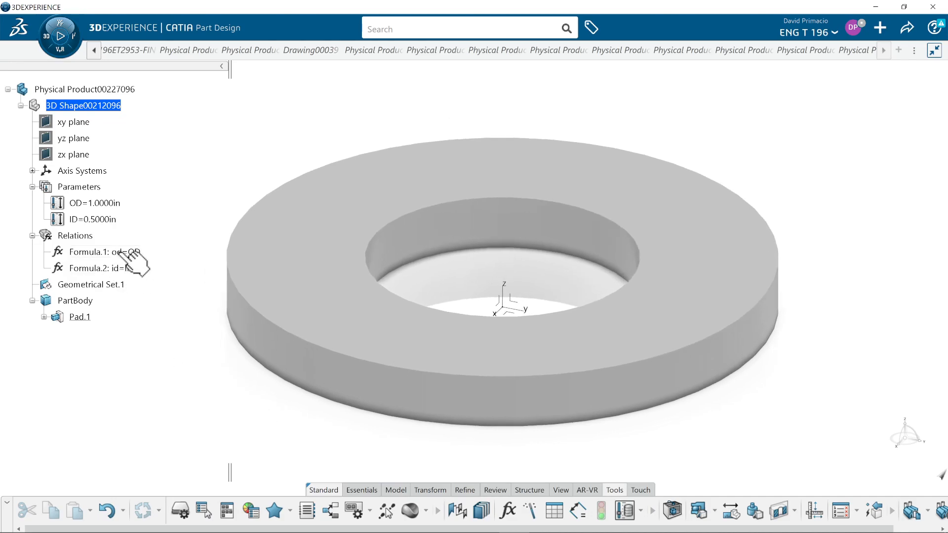
mouse_move(206, 354)
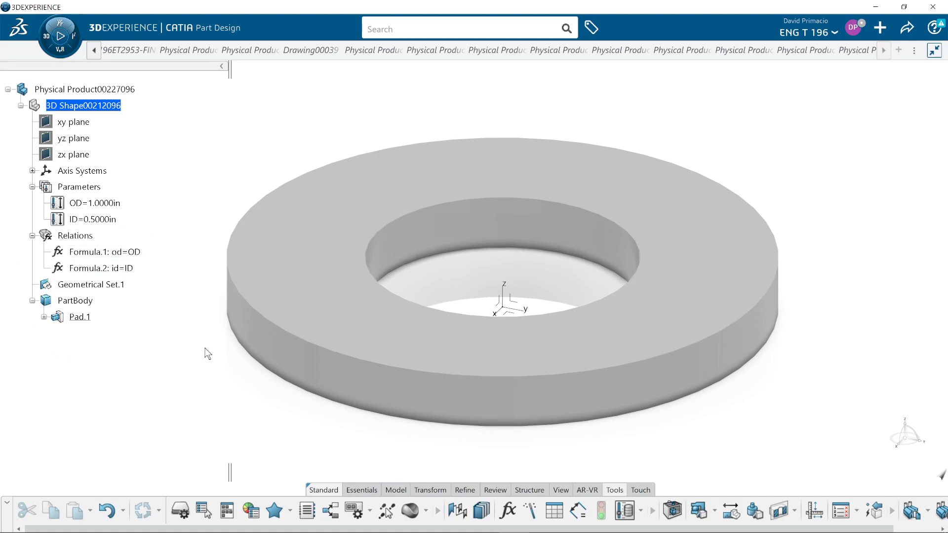